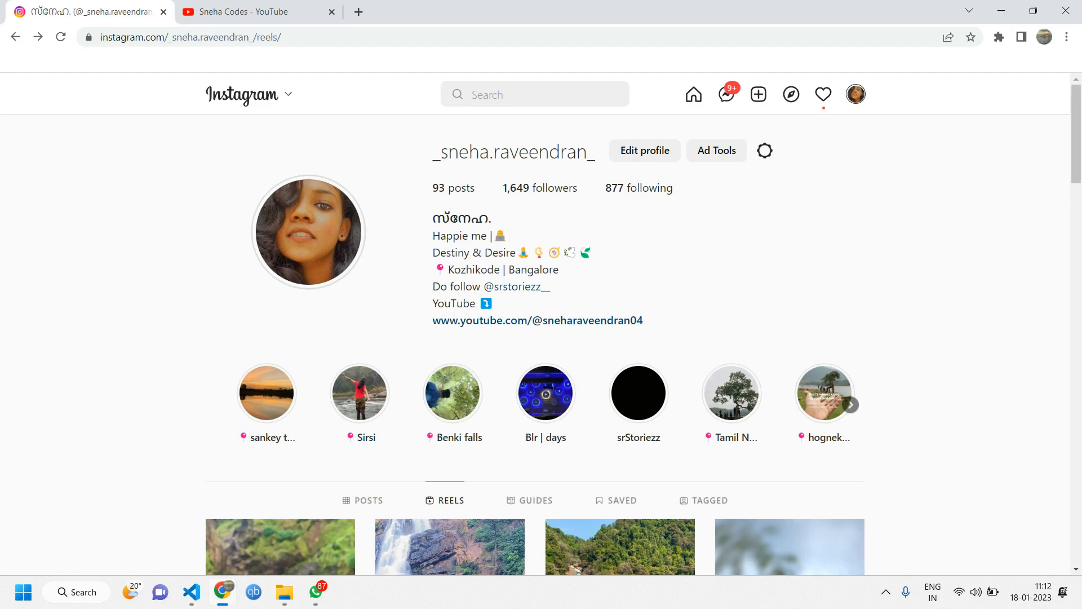
Flip through the YouTube and Instagram tabs, then bring up VS Code on the phptutorial project
click(256, 12)
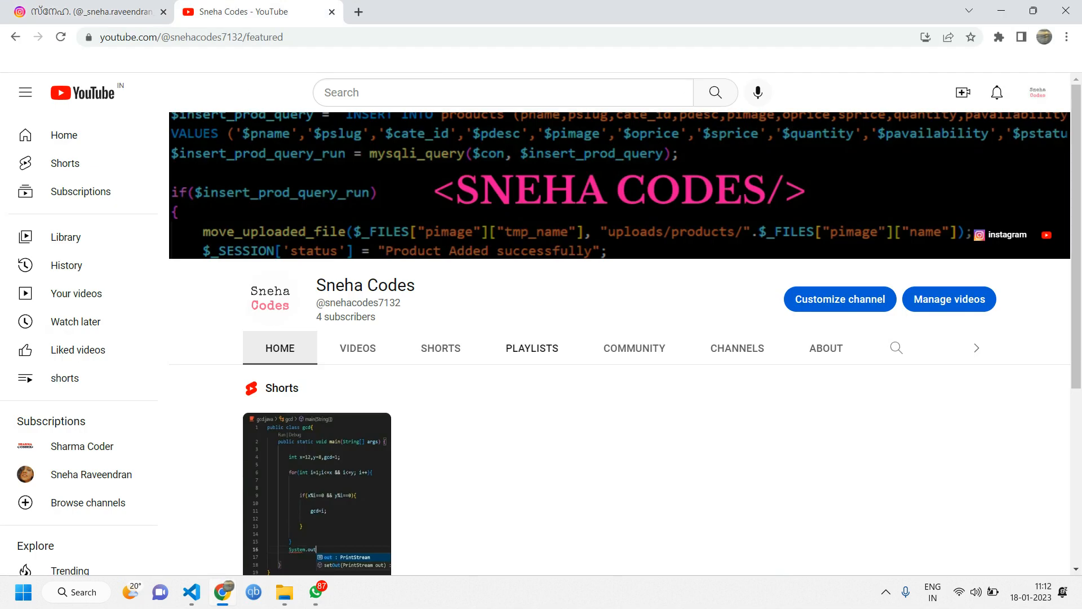
click(90, 11)
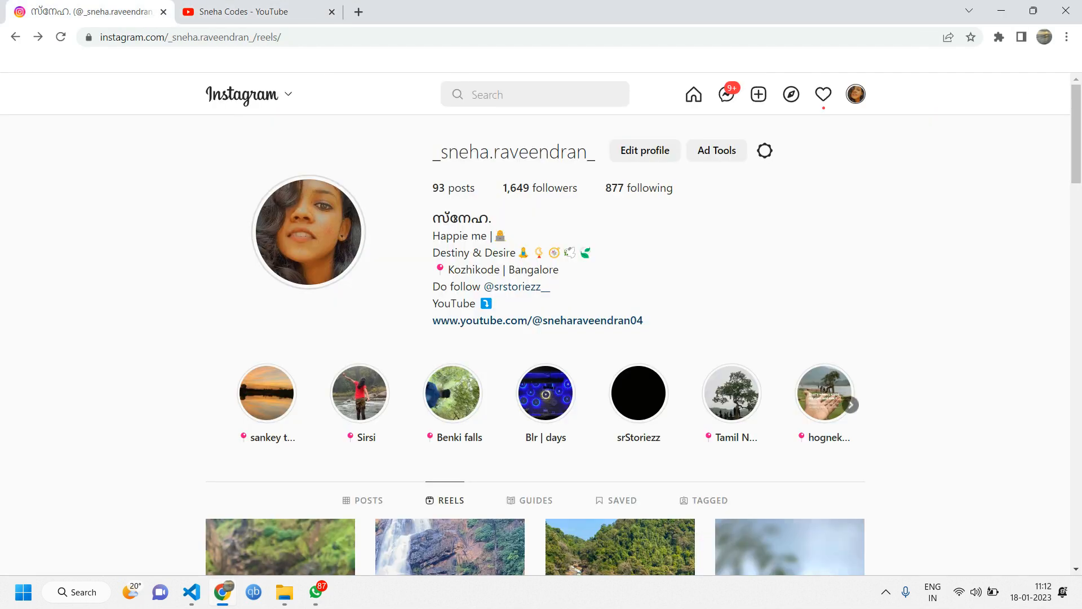
click(248, 11)
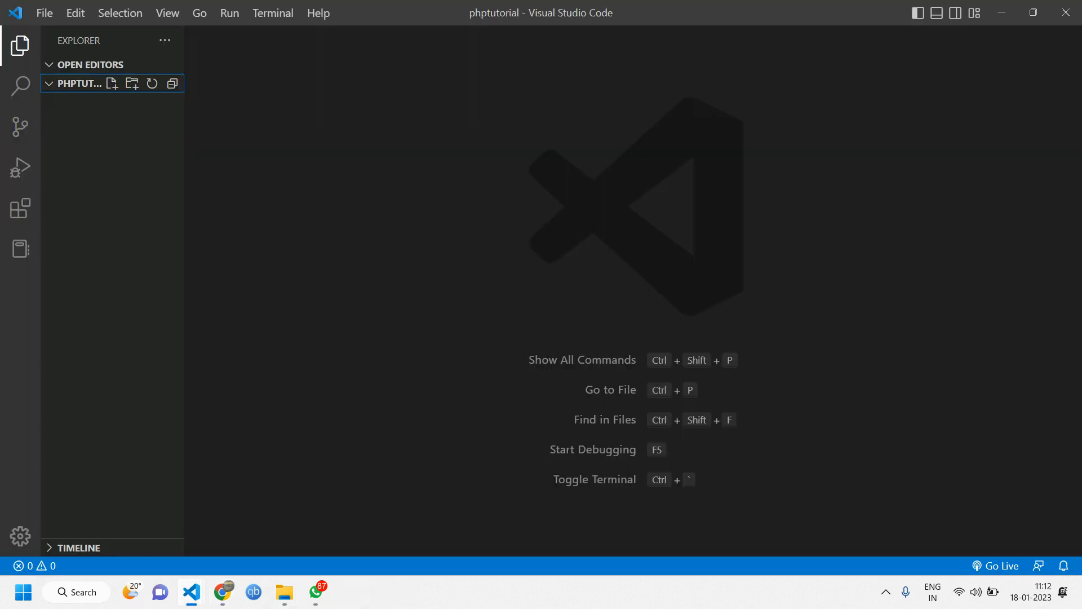
Create index.php in phptutorial containing <h2>Welcome to snehacodes</h2> and switch to Chrome to test it
click(49, 82)
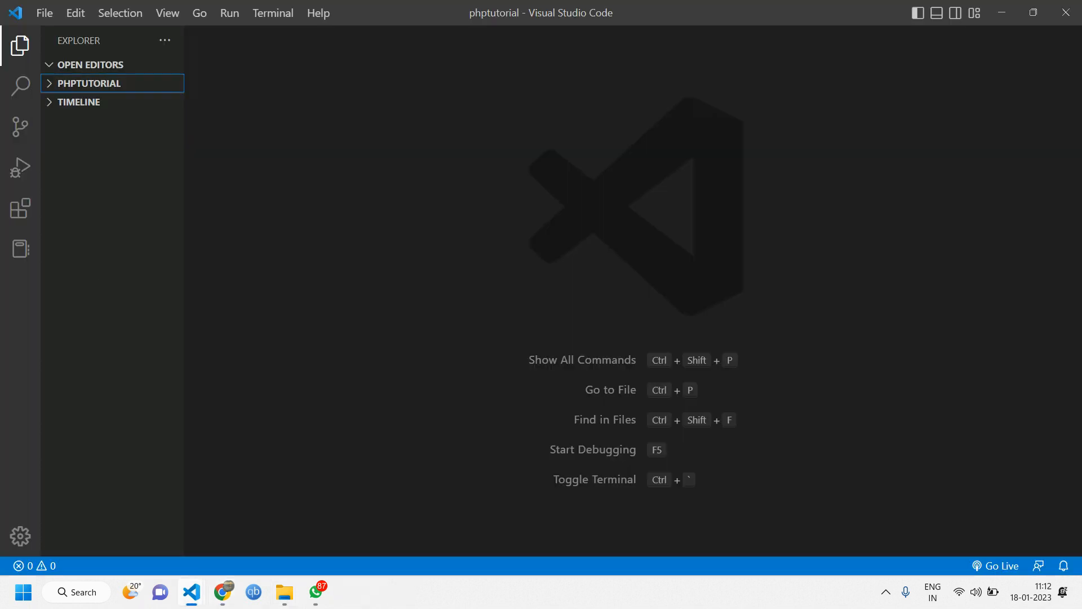
click(111, 82)
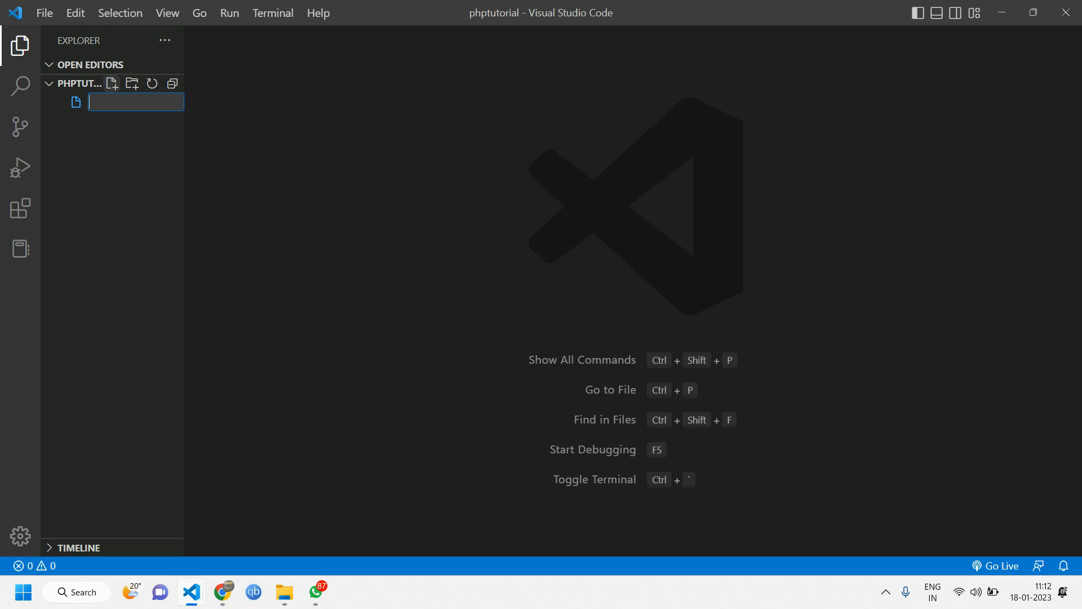
click(346, 592)
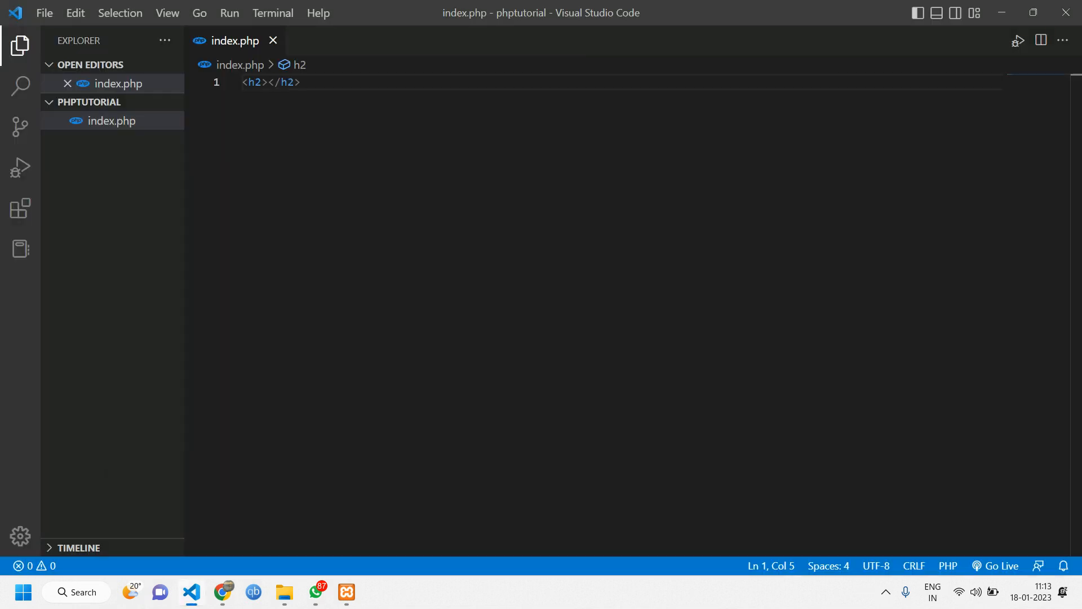
text(Welcome to)
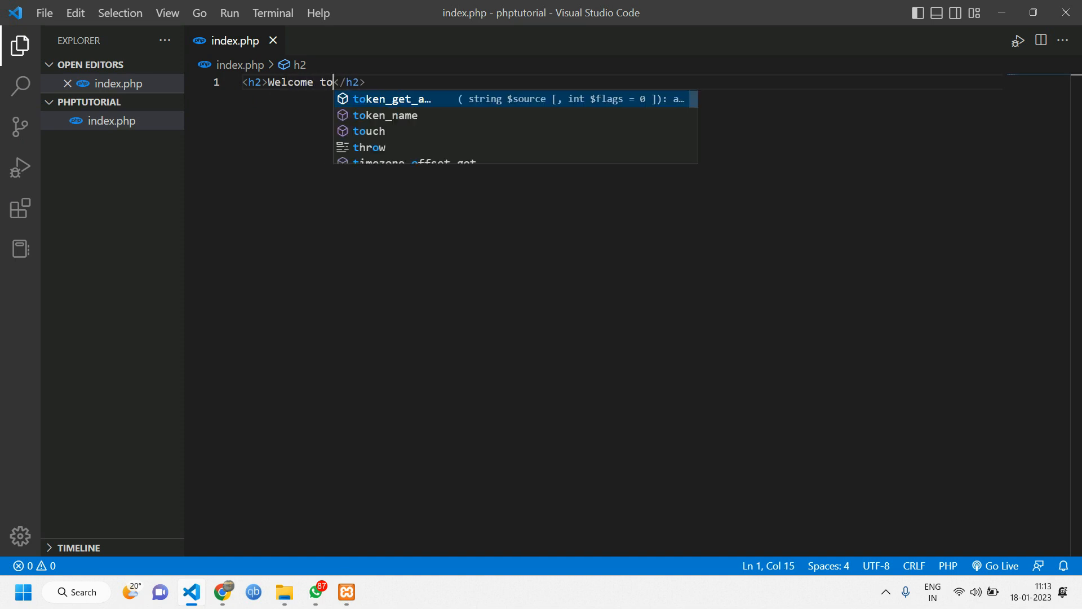
text(snehacodes)
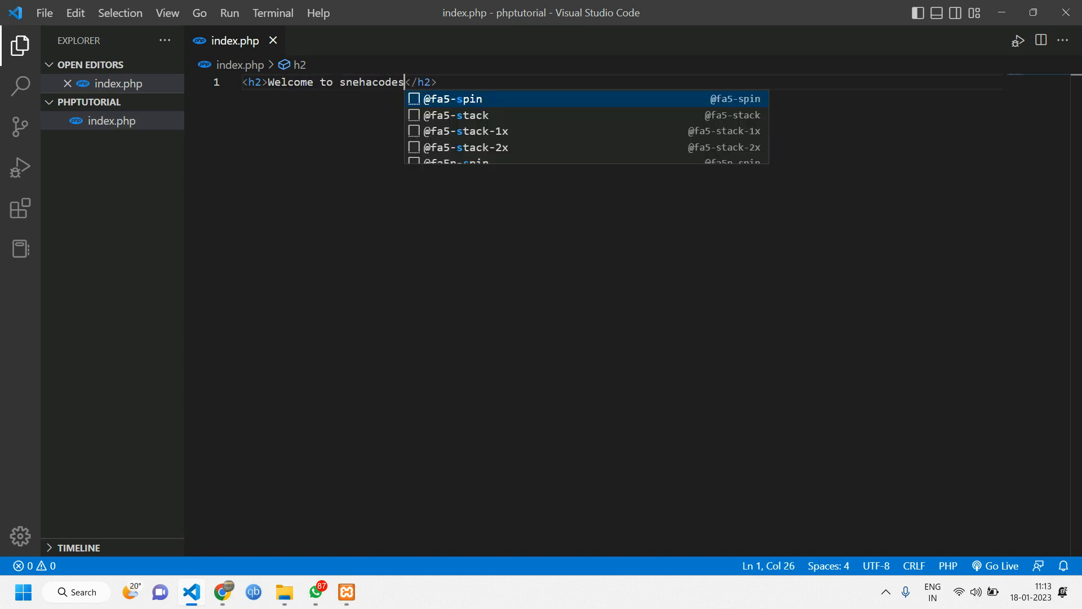
click(222, 592)
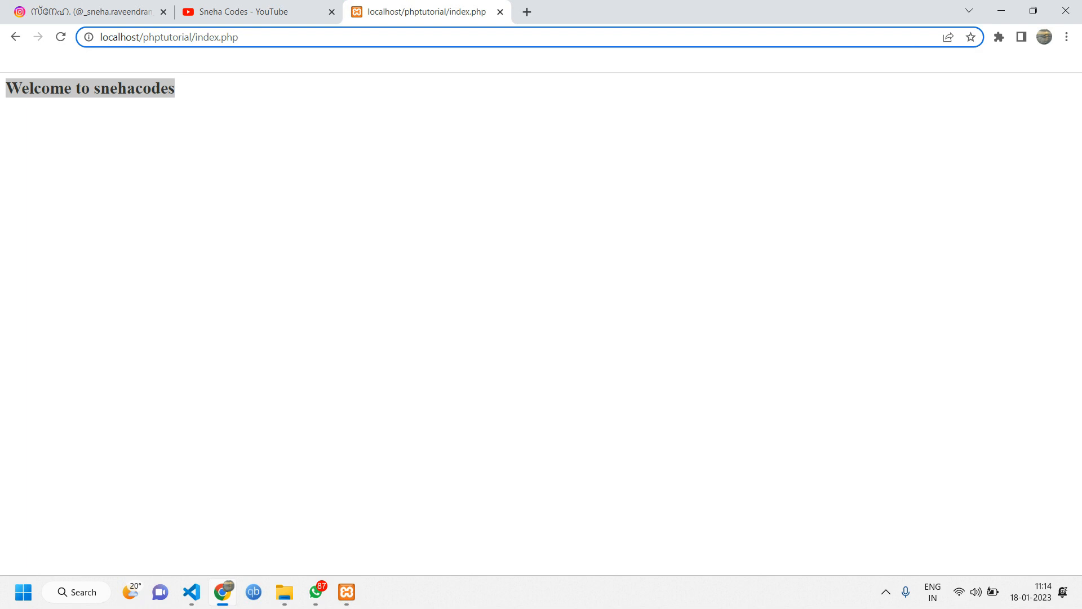
Find Bootstrap's CSS-and-JS starter template on getbootstrap.com and copy it to the clipboard
double_click(133, 87)
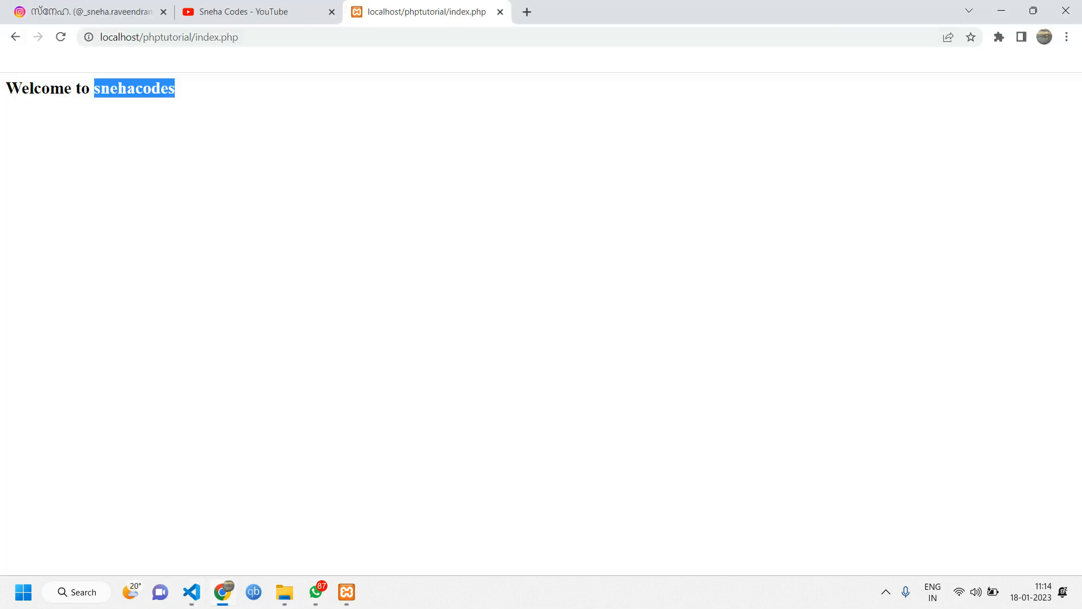
text(get)
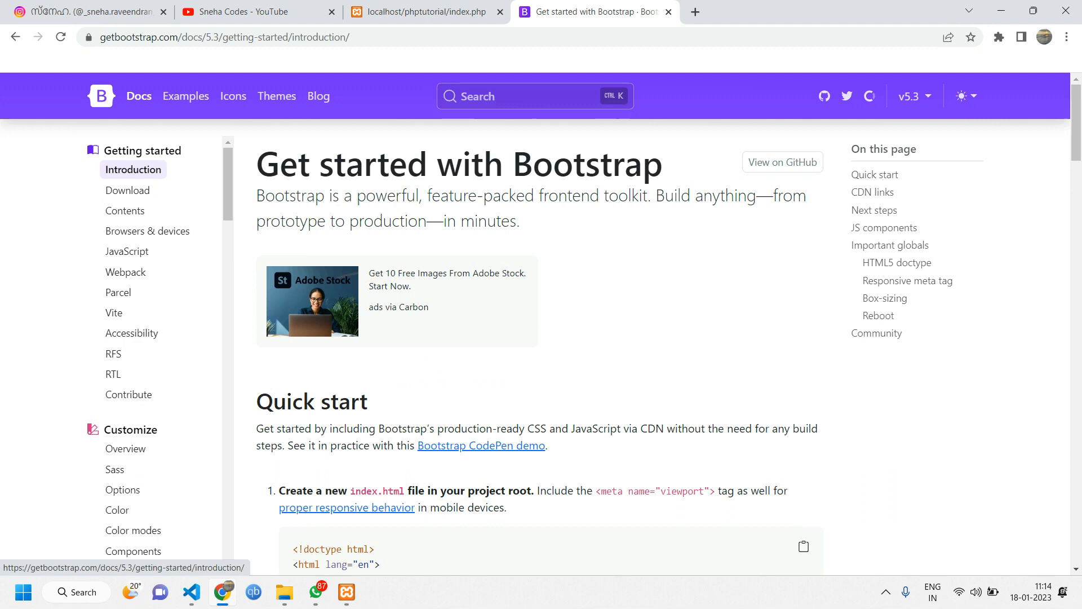
scroll(down, 3)
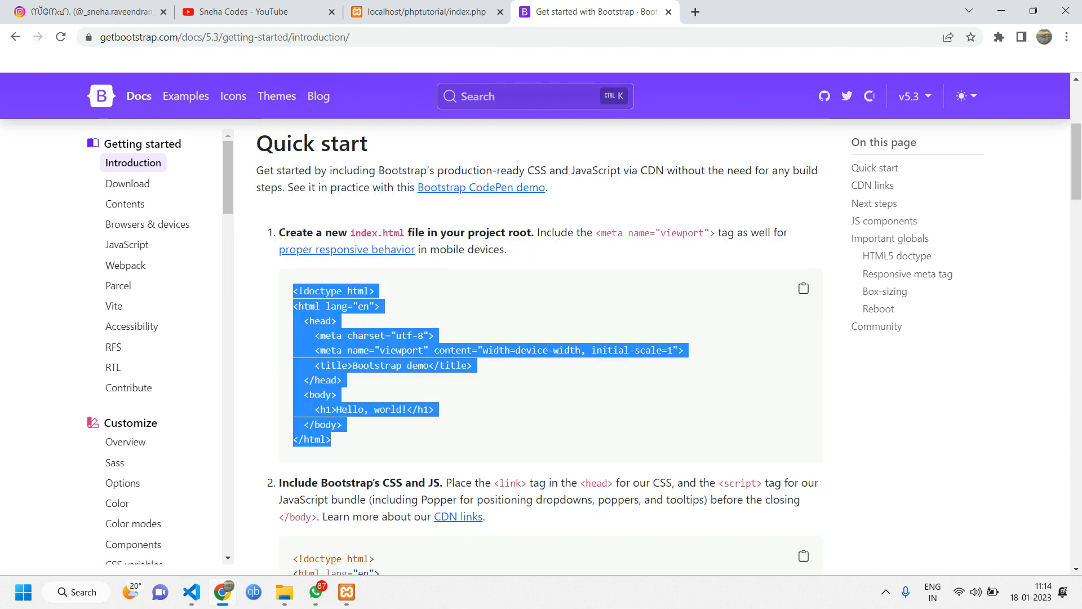
scroll(down, 3)
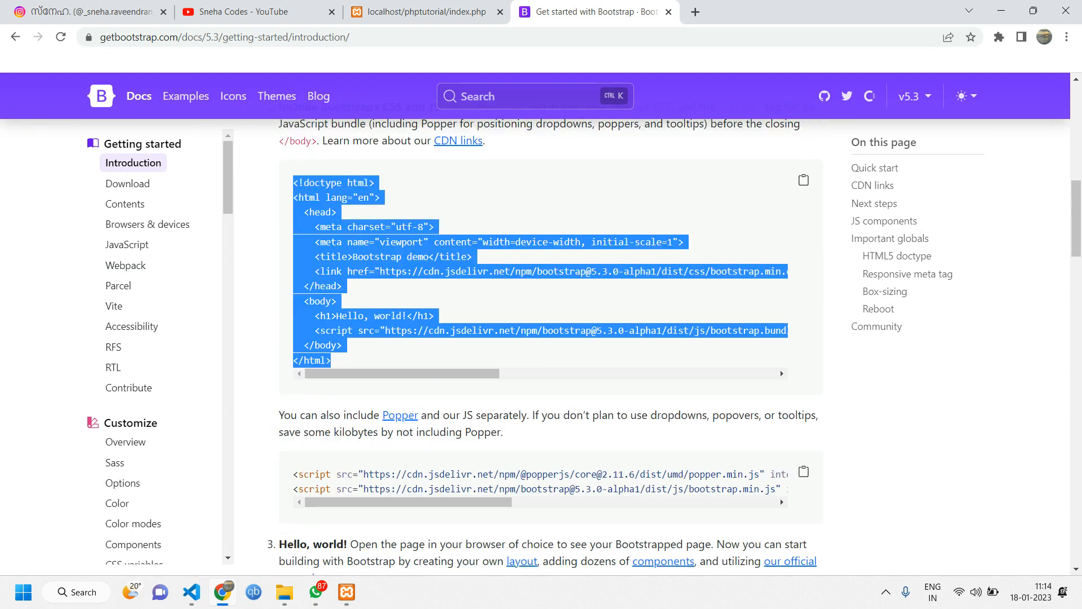
scroll(down, 3)
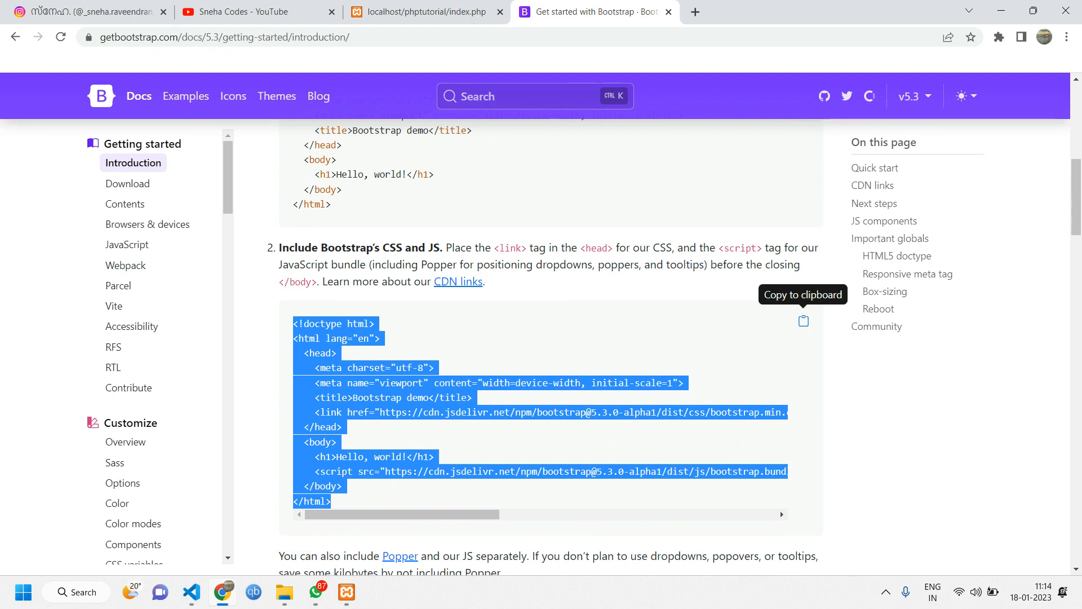
click(802, 320)
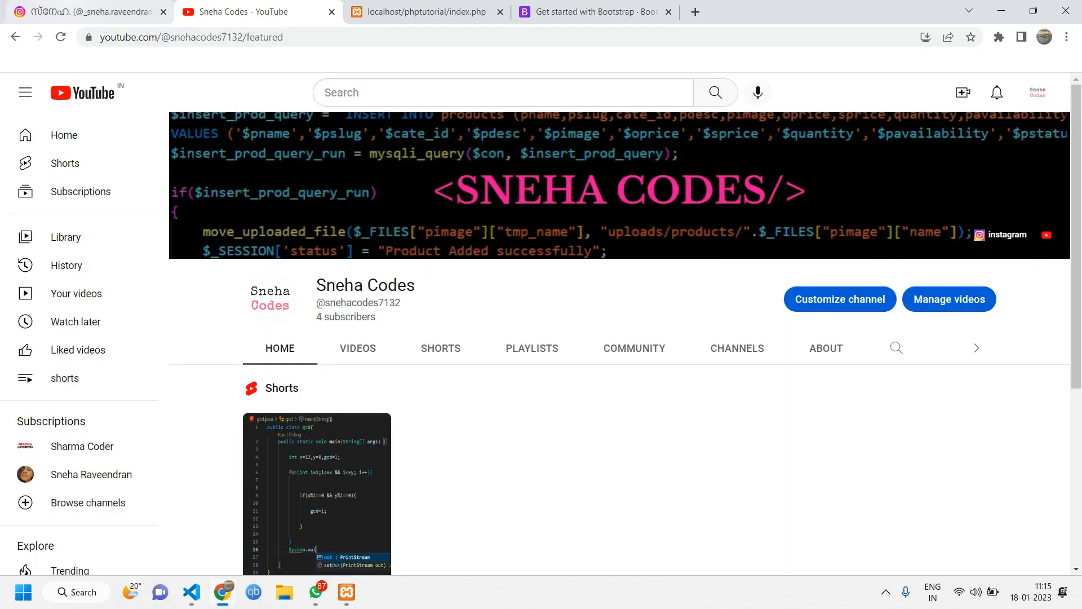
Check the local index.php page renders the Bootstrap Hello, world! demo, then return to the editor
click(426, 11)
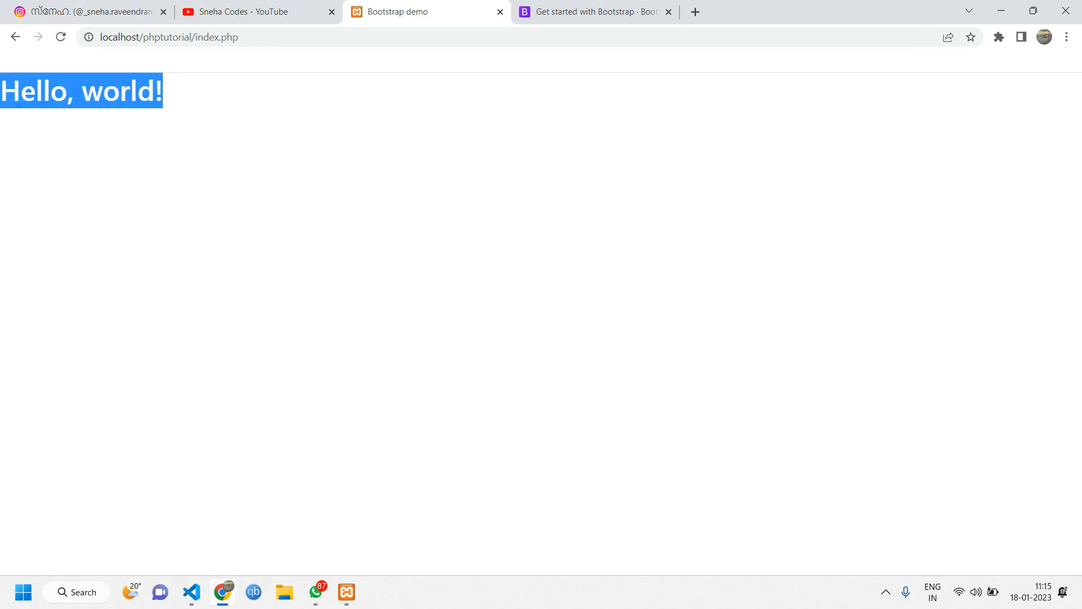
click(192, 592)
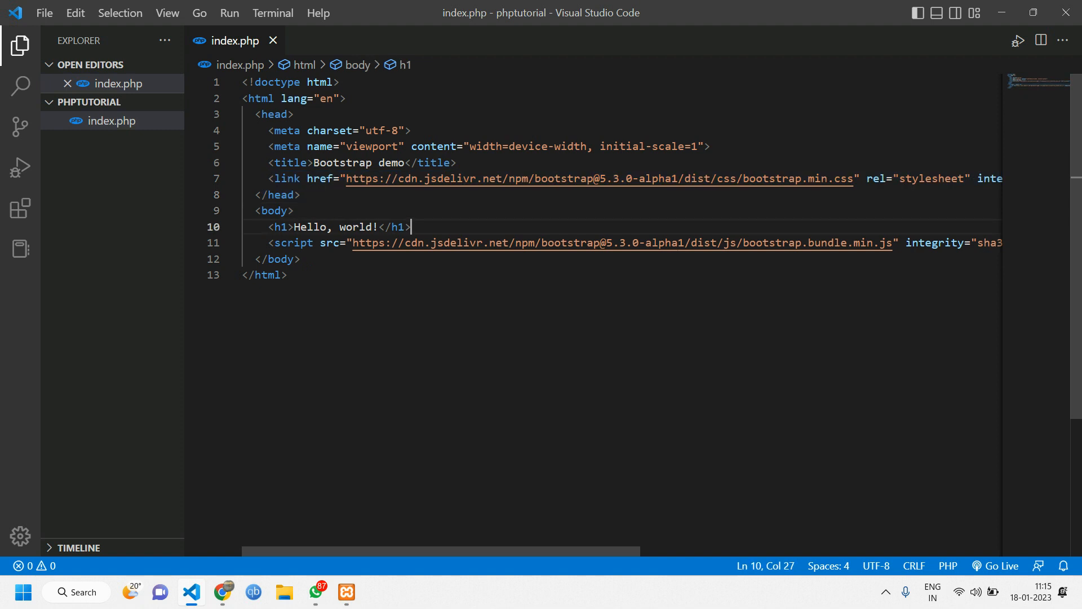
Give the Hello, world! h1 class="btn btn-primary" so it renders as a blue button
key(Enter)
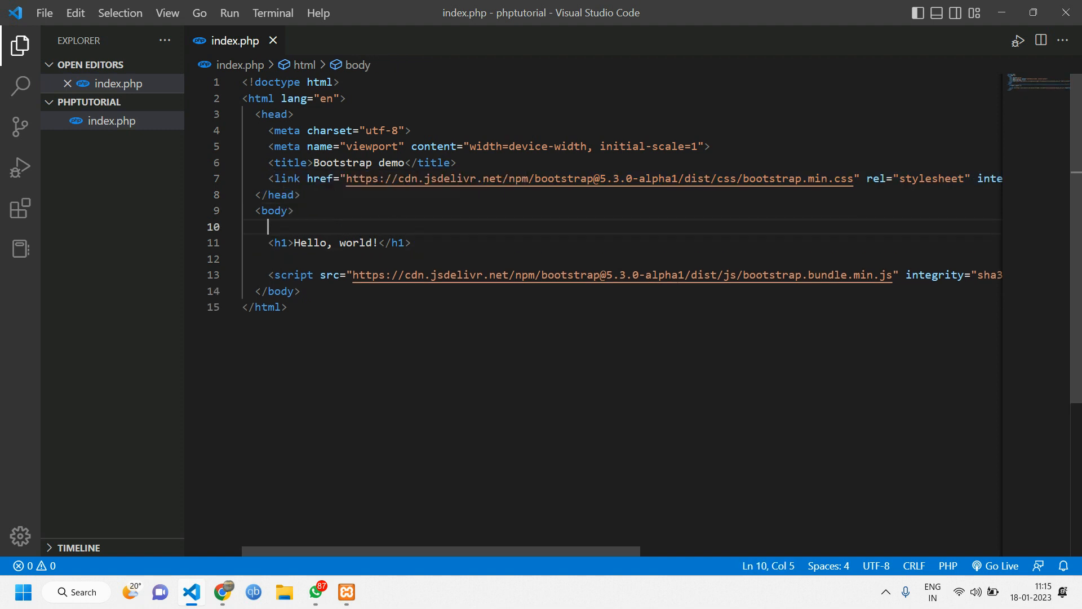
text(class="")
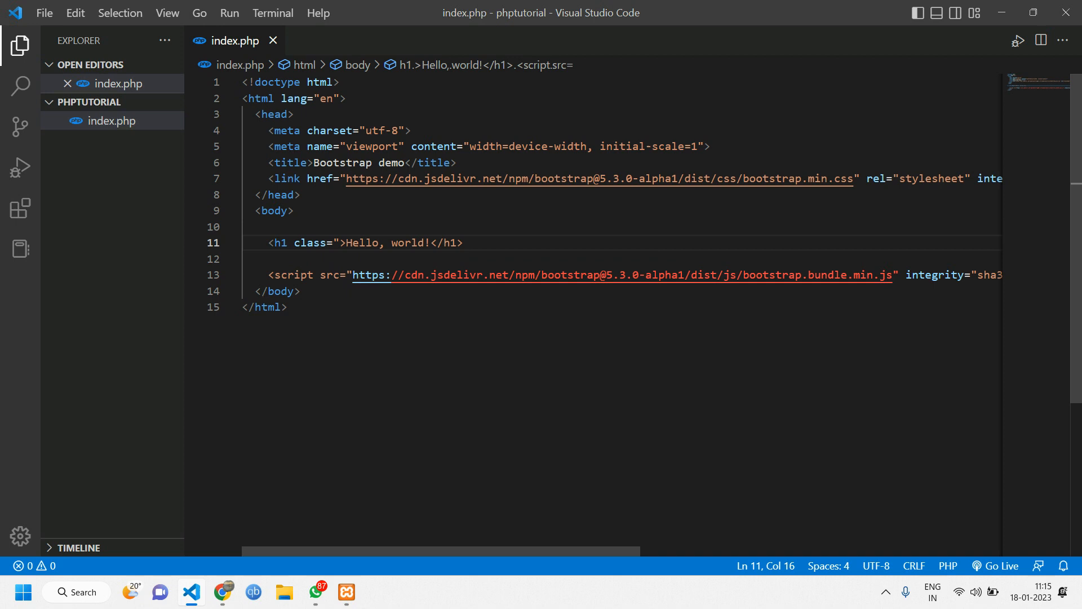
text(btn btn-)
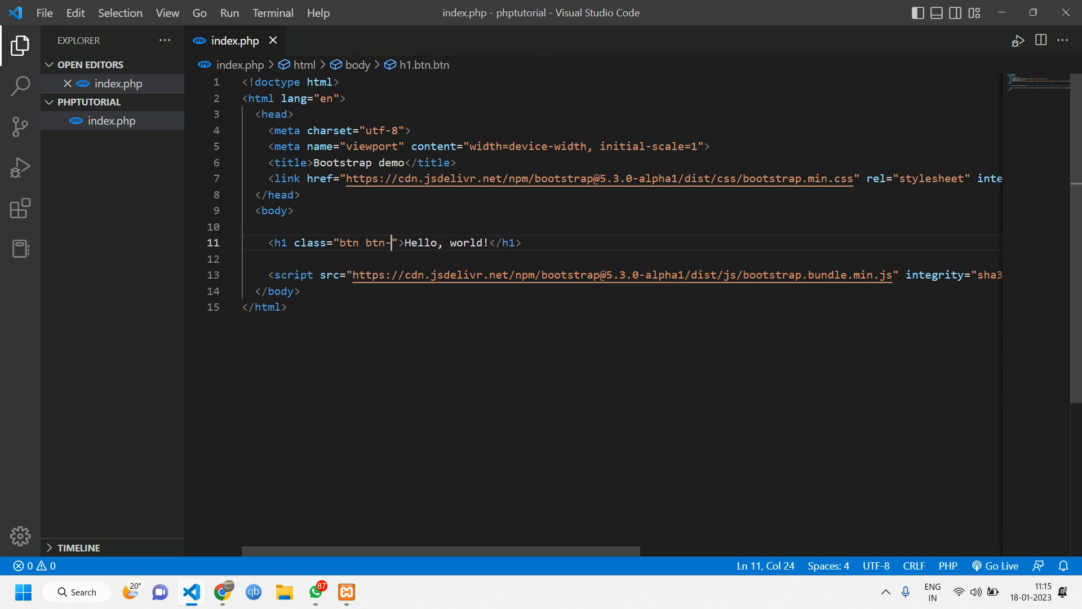
text(prima)
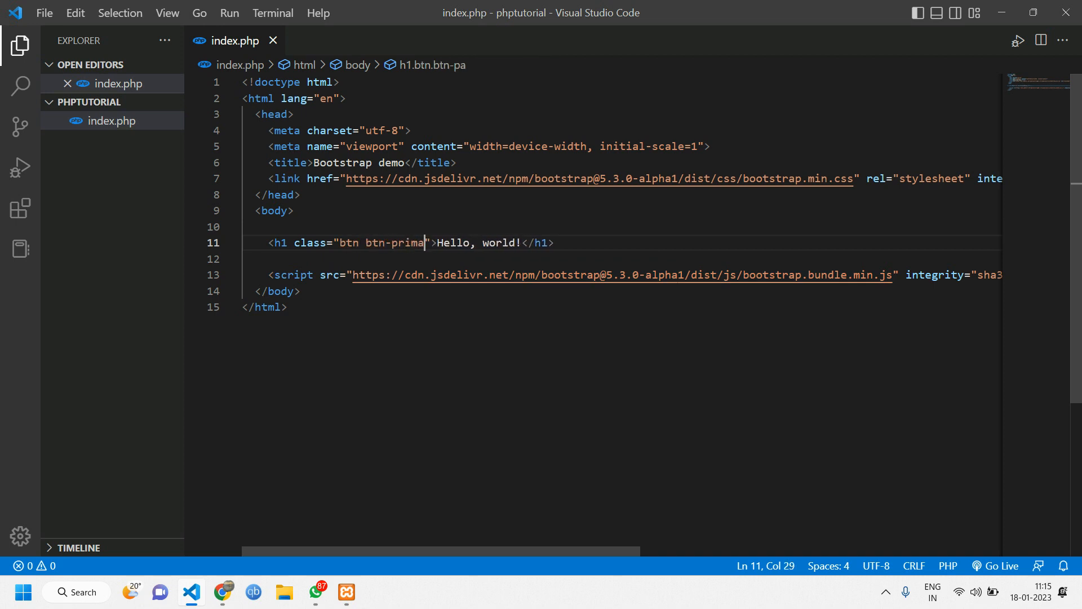
text(ry)
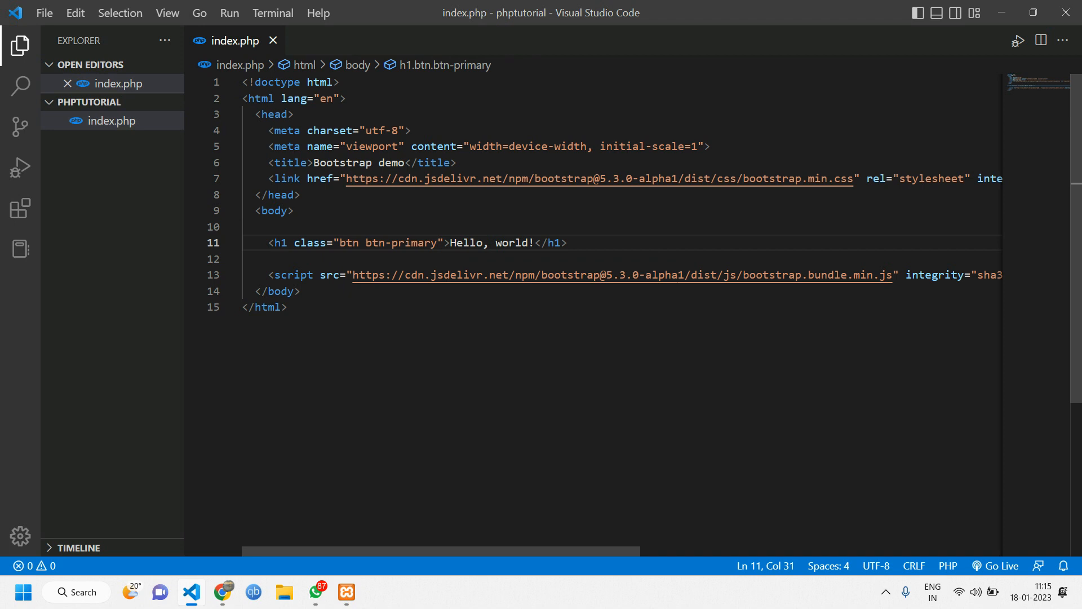
drag(290, 242, 540, 242)
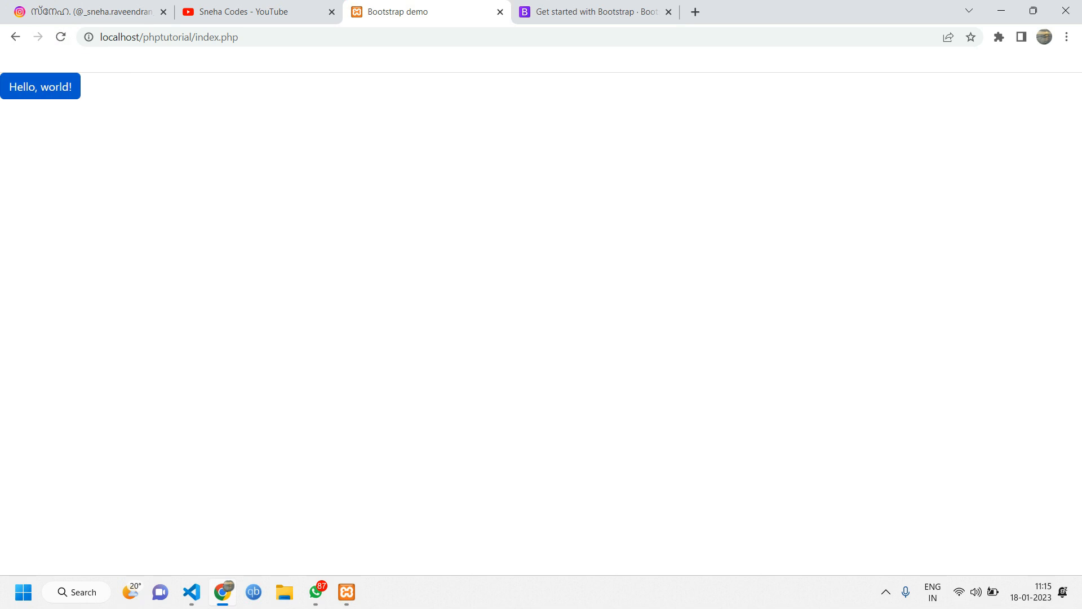
Back in index.php, add a <!-- css --> comment below the heading
click(192, 591)
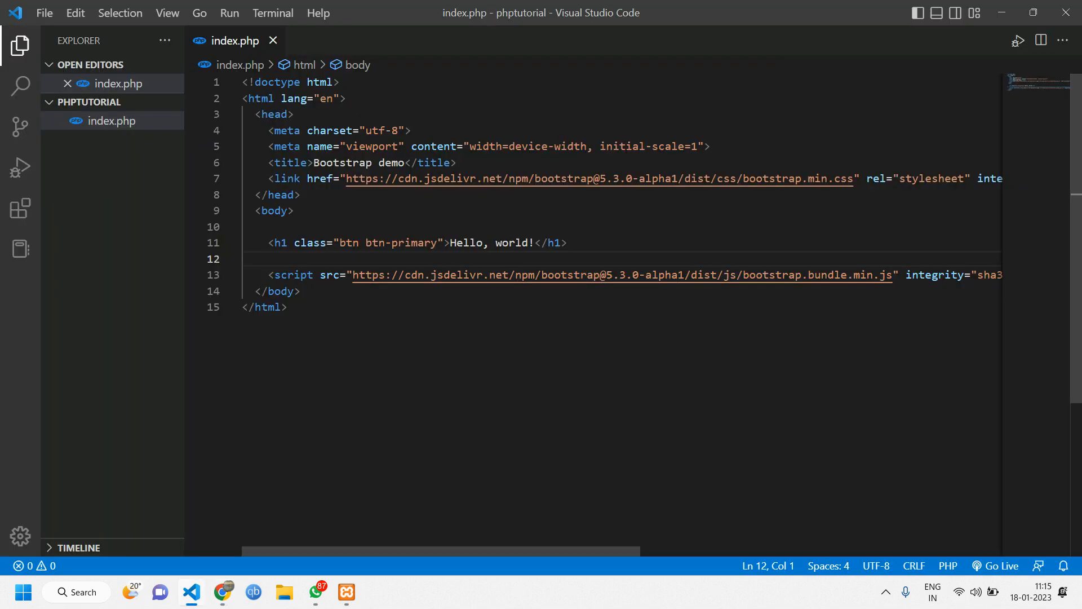
text(<!-- css -->)
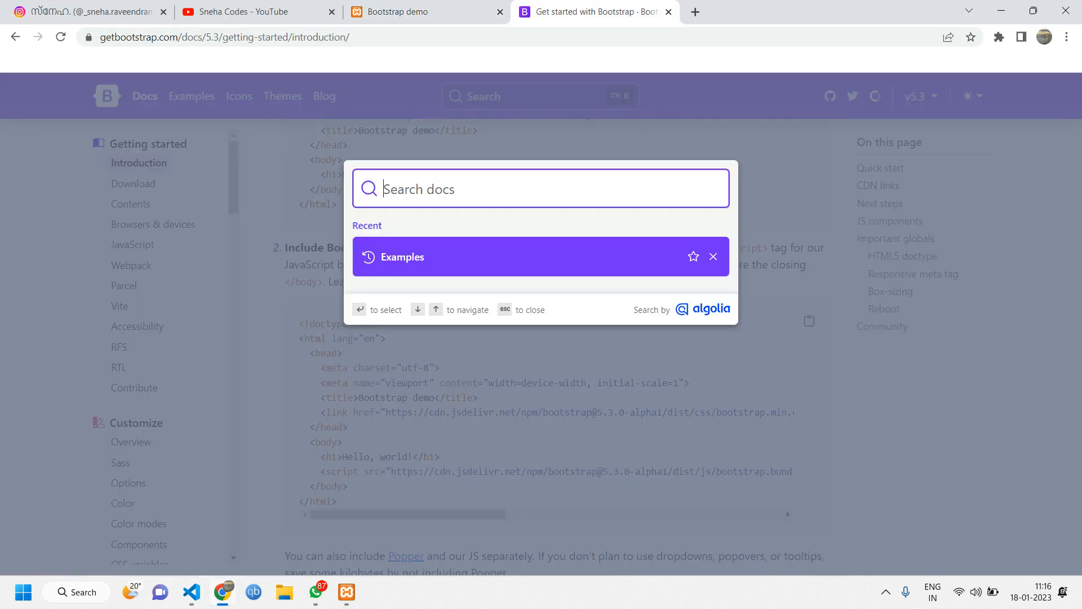
click(402, 256)
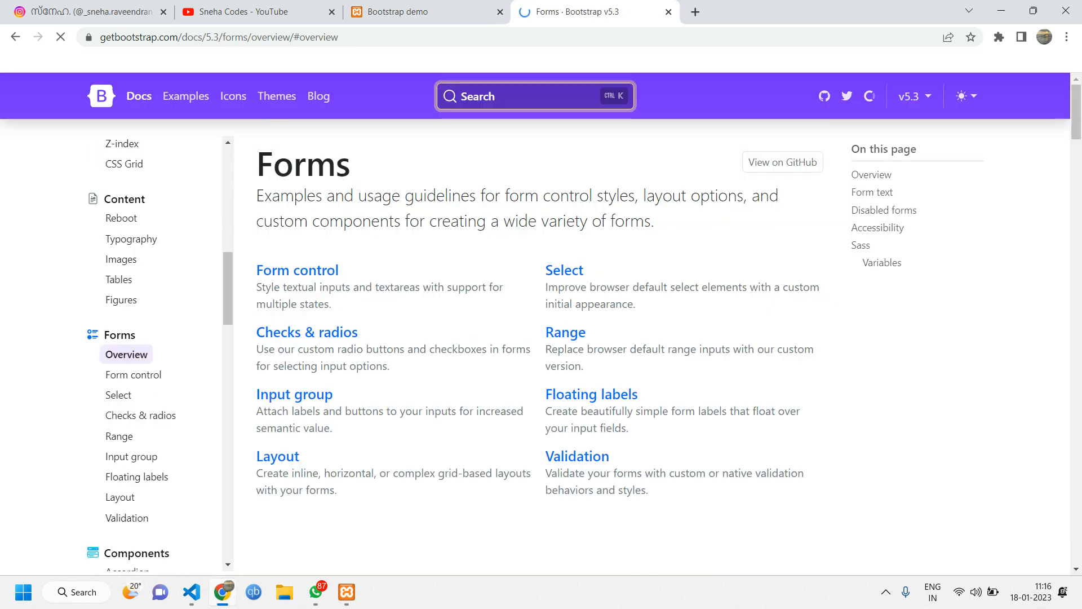
click(805, 458)
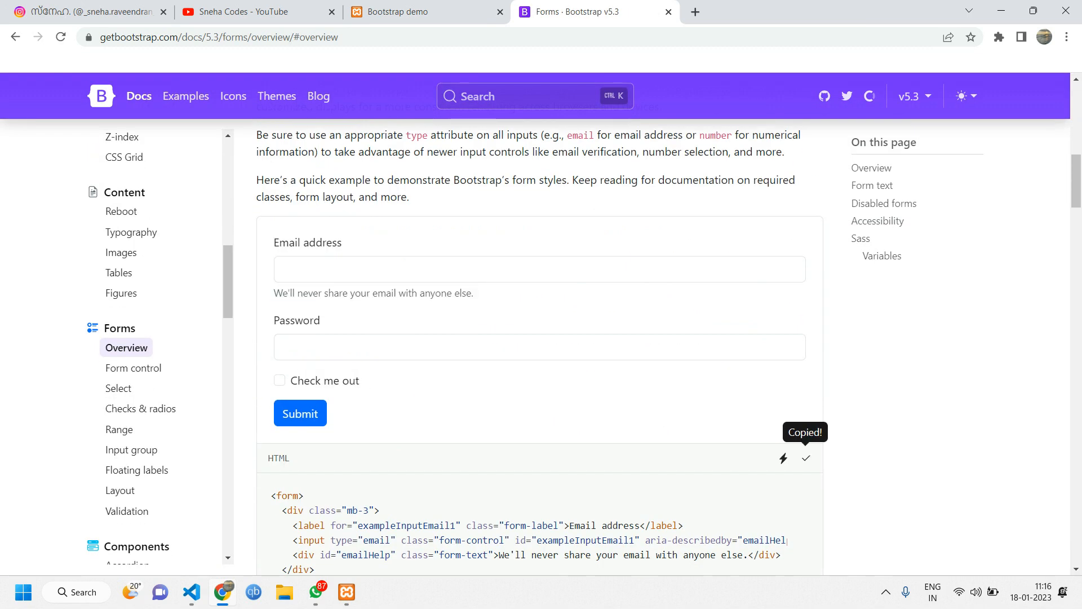
click(190, 592)
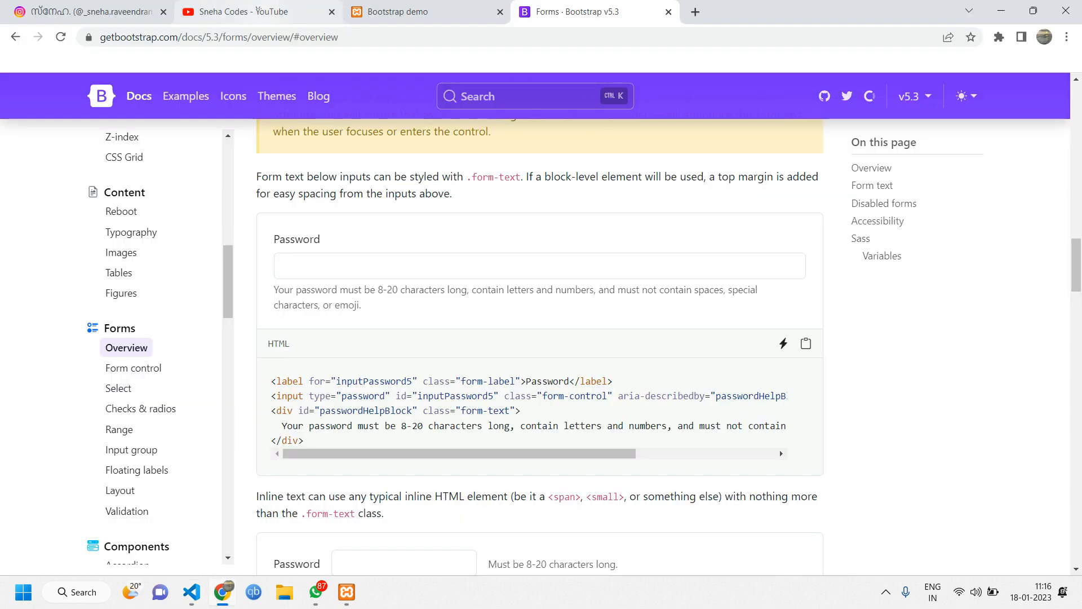
click(413, 11)
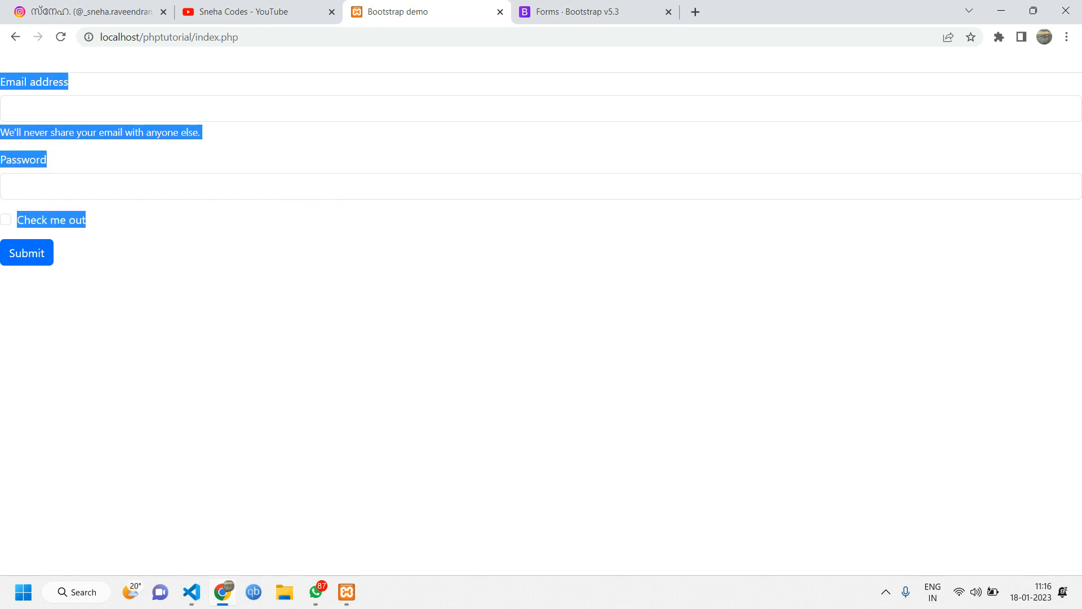
click(192, 592)
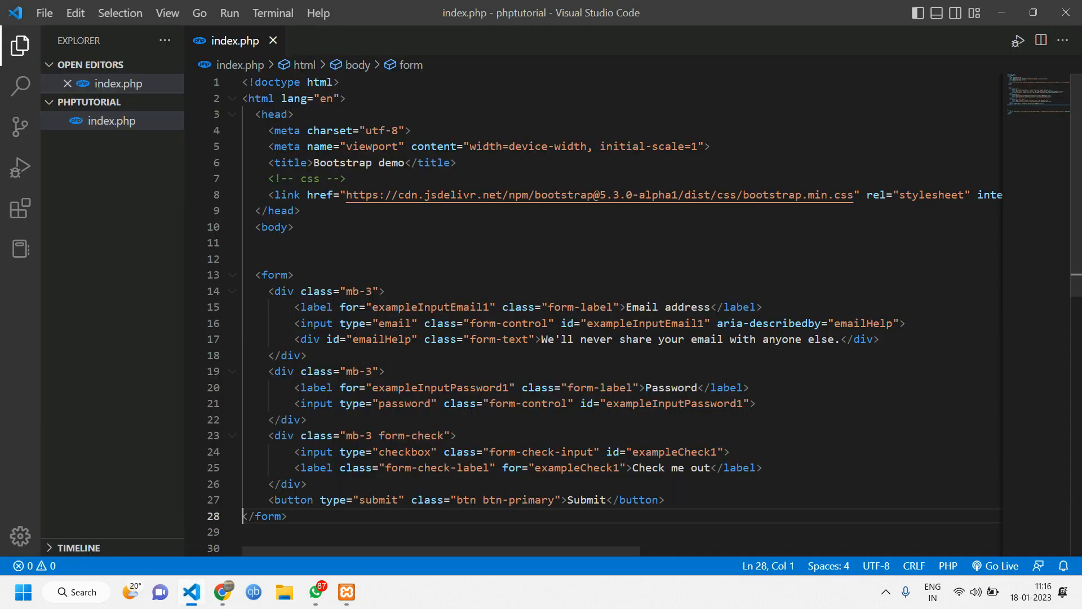
Emmet-expand a container div with a col-md-6 column and move the form block inside it
click(232, 275)
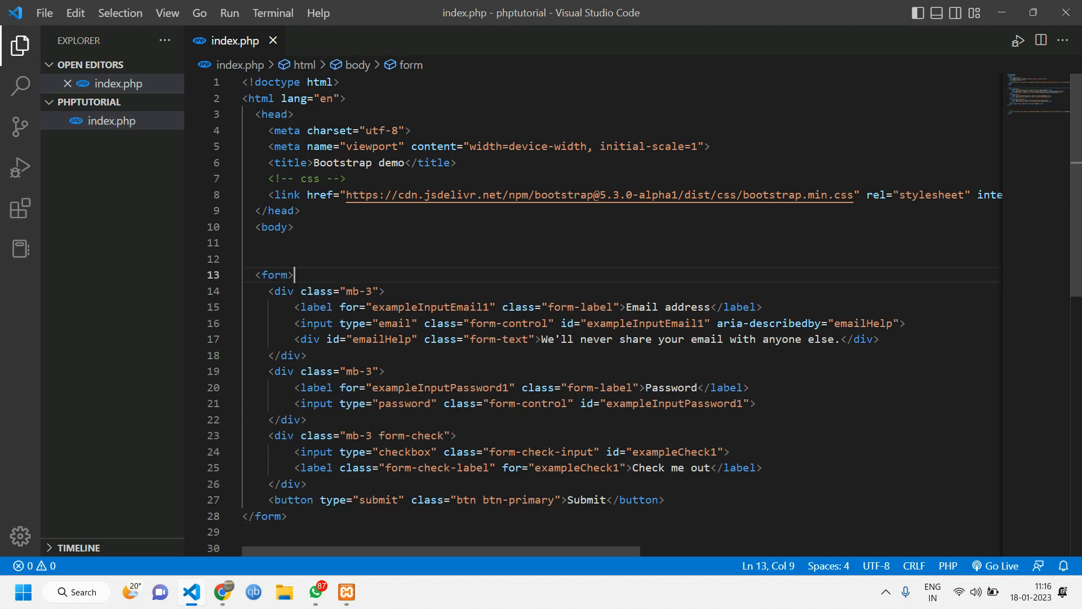
text(.c)
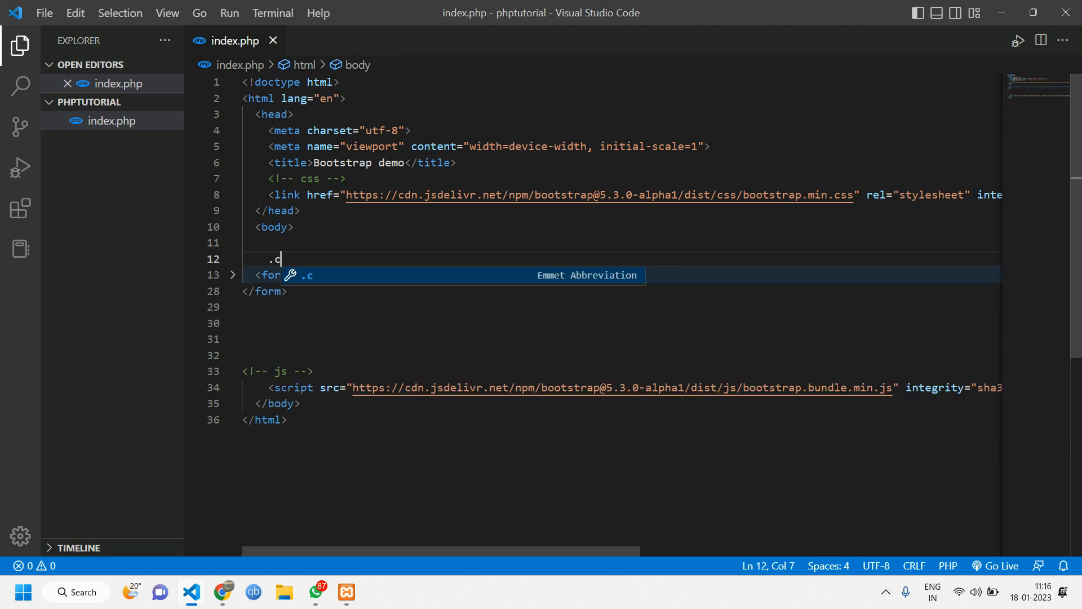
key(Tab)
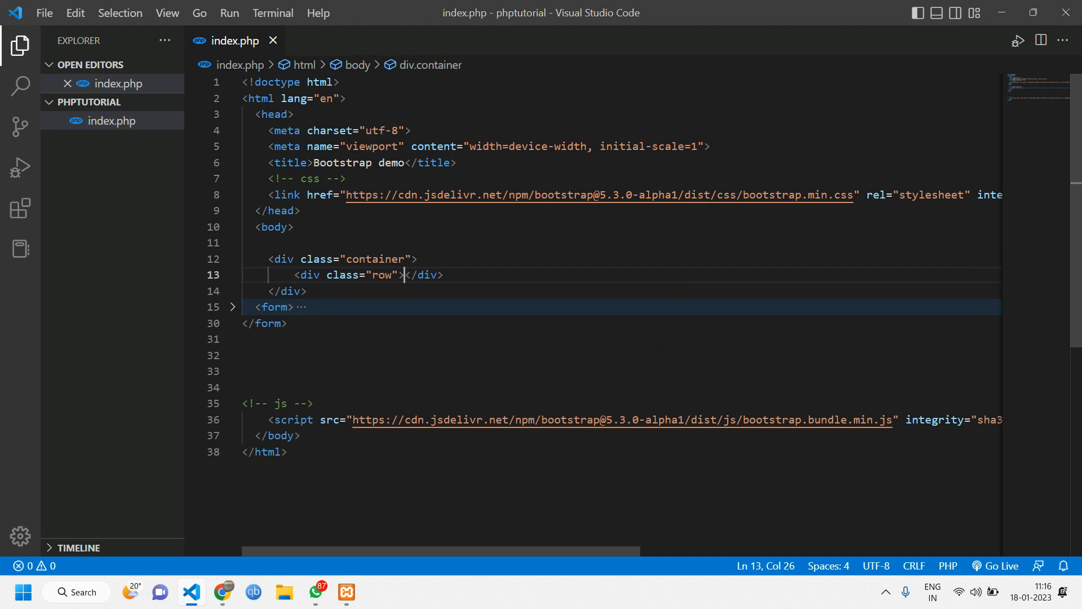
text(.c)
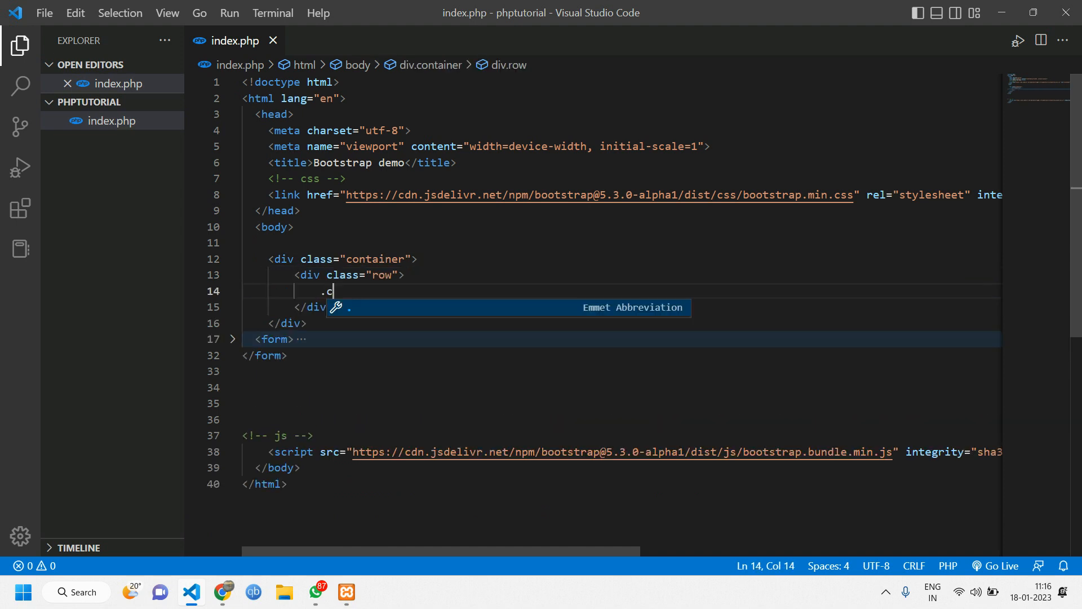
text(ol-md-6)
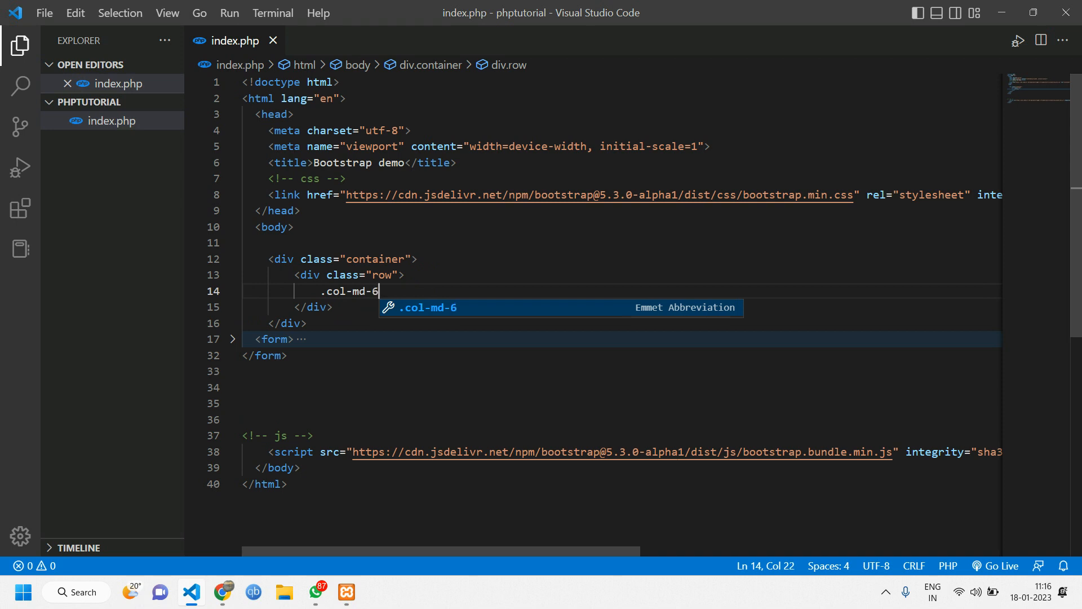
key(Tab)
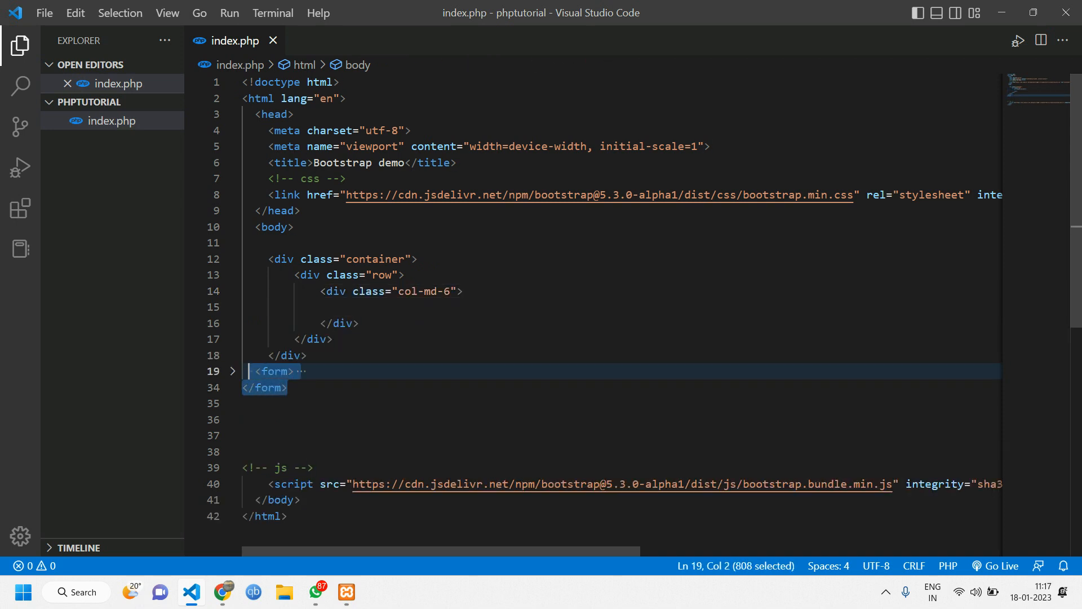
key(Delete)
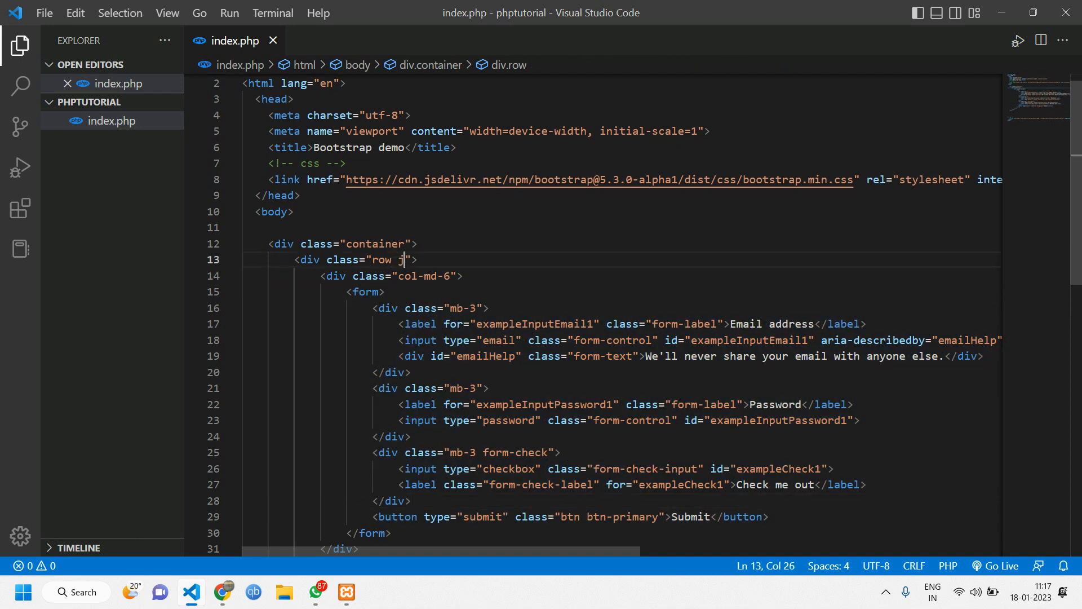
Add justify-content-center to the row and start a margin class on the container
text(usti)
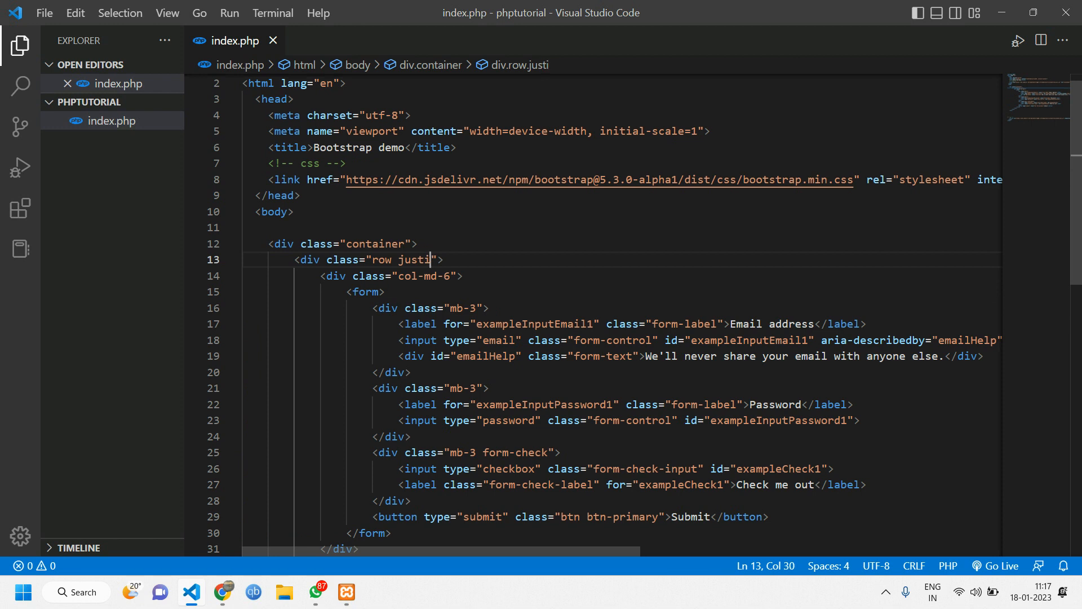
text(fy-content-)
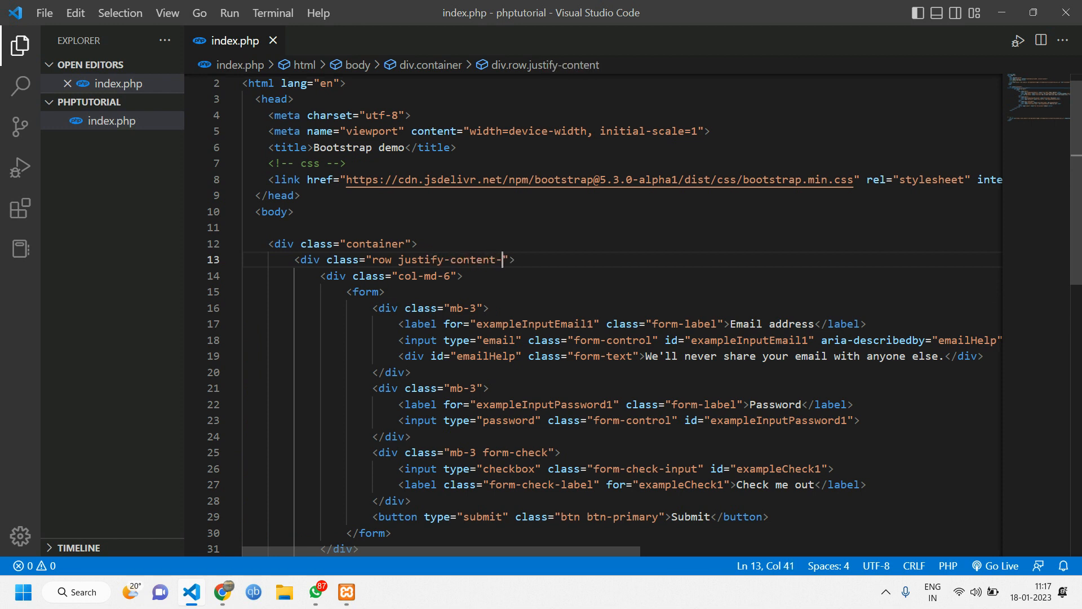
text(center)
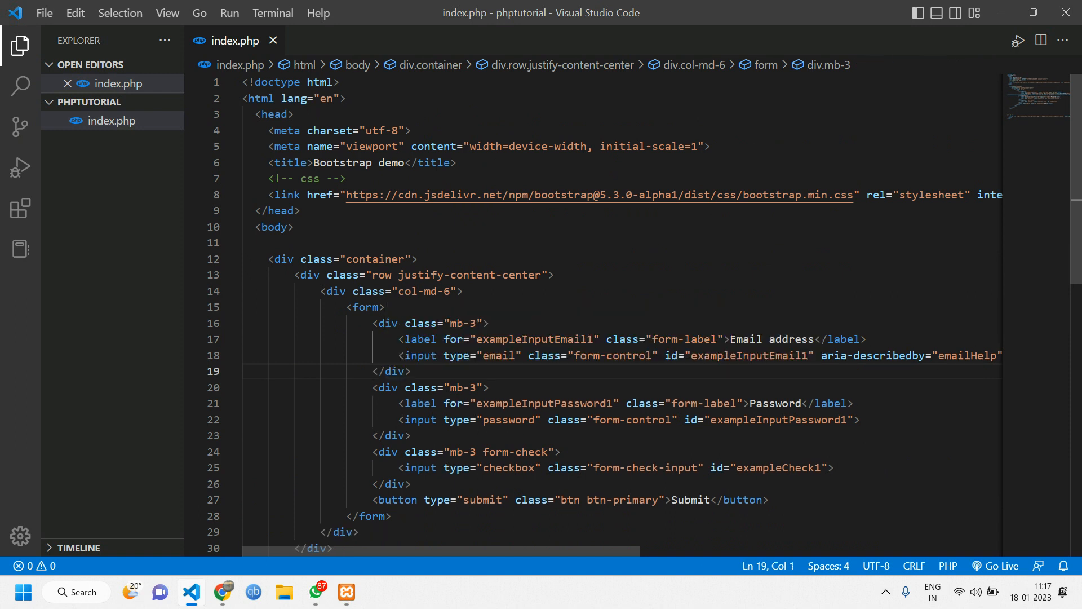
text(mt)
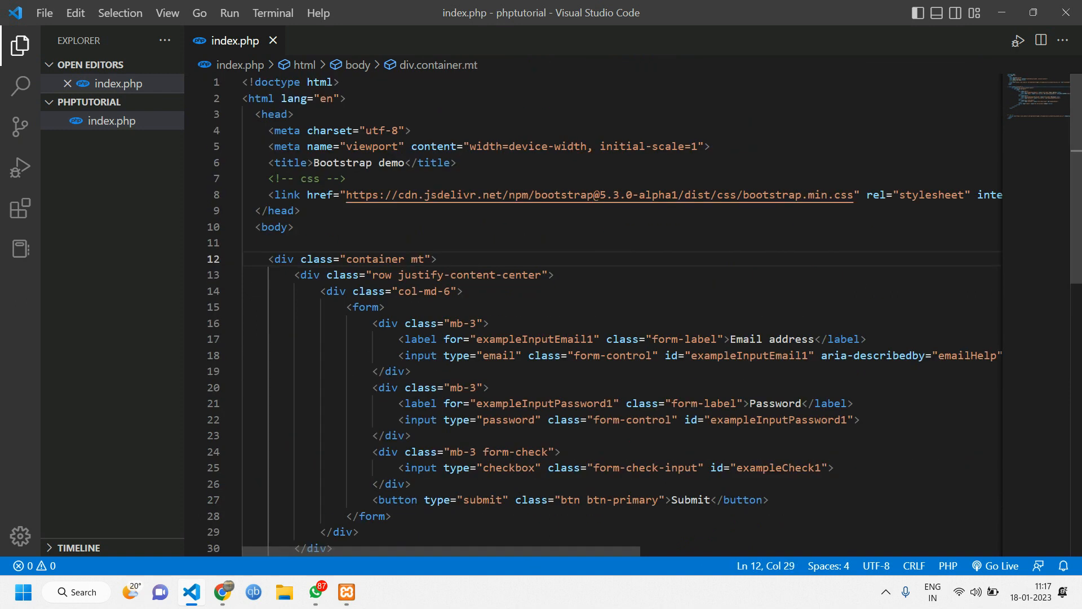
Complete the container's mt-5 top margin and preview the lowered form in the browser
text(-5)
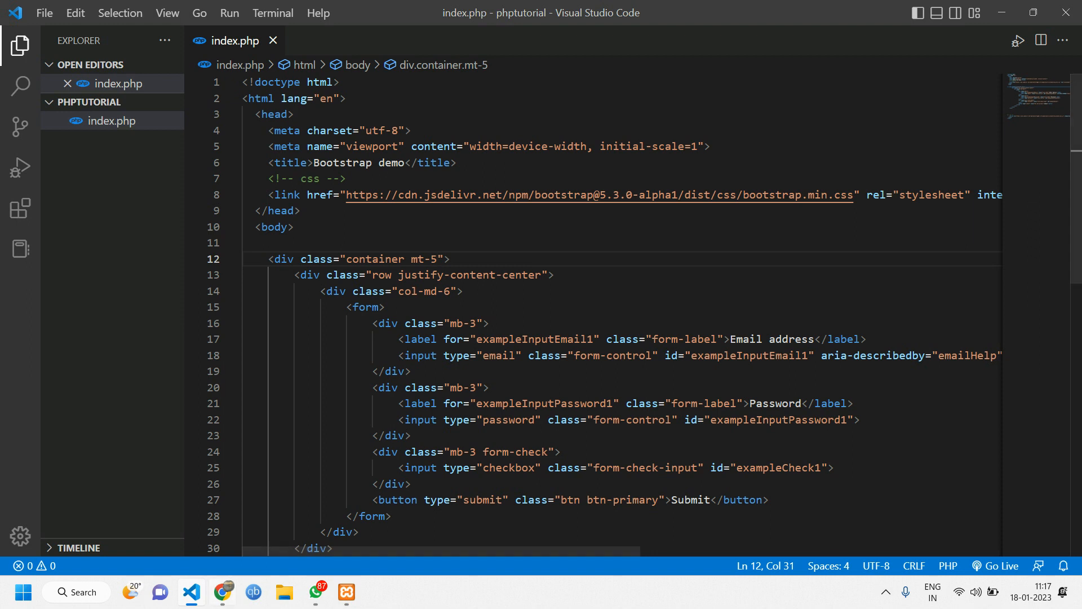
click(222, 592)
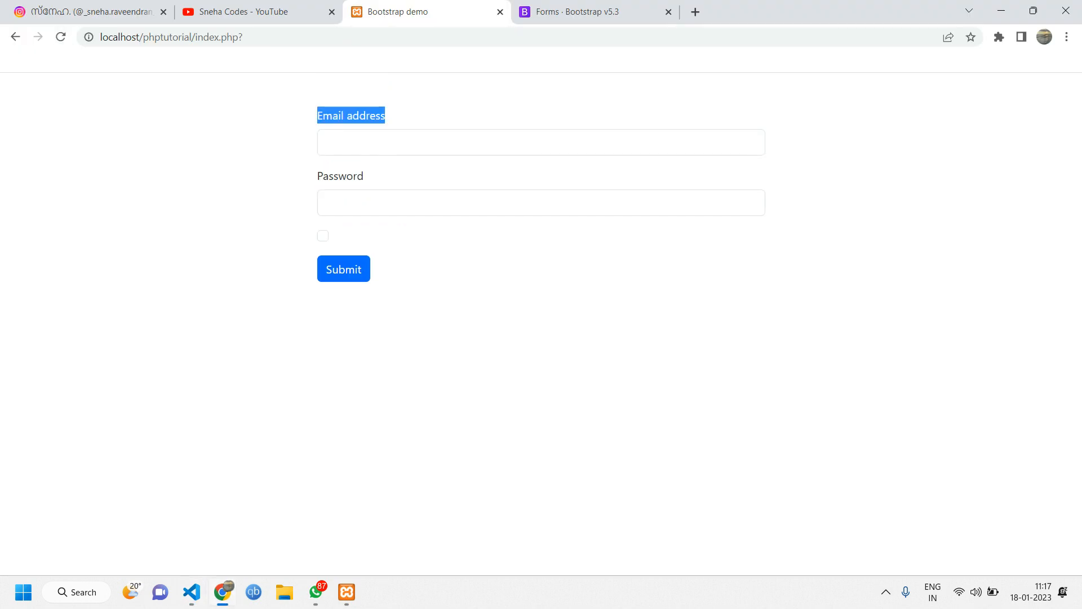
click(192, 592)
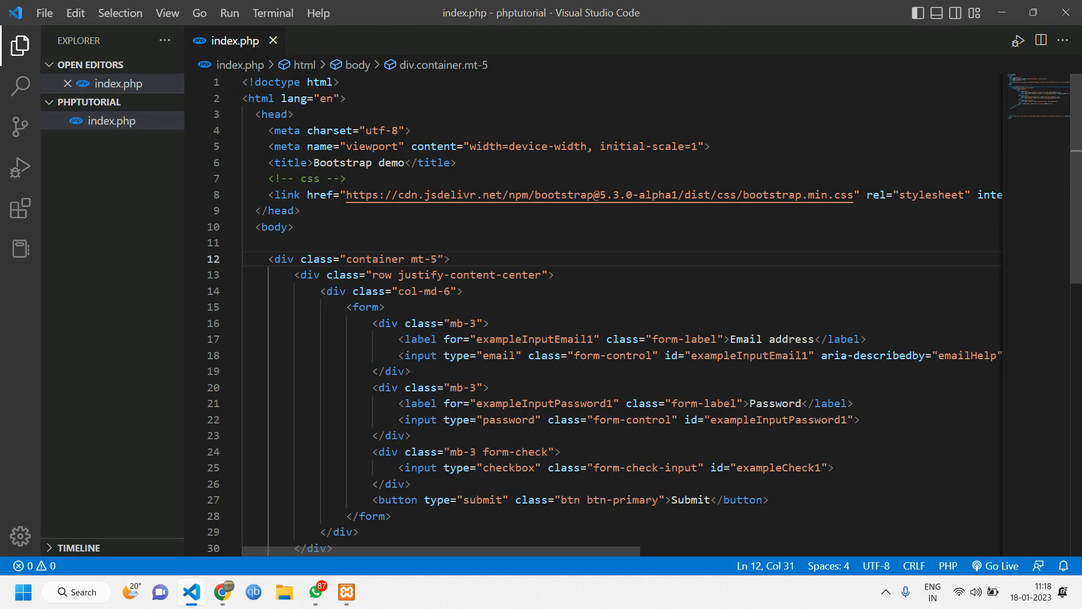
scroll(down, 3)
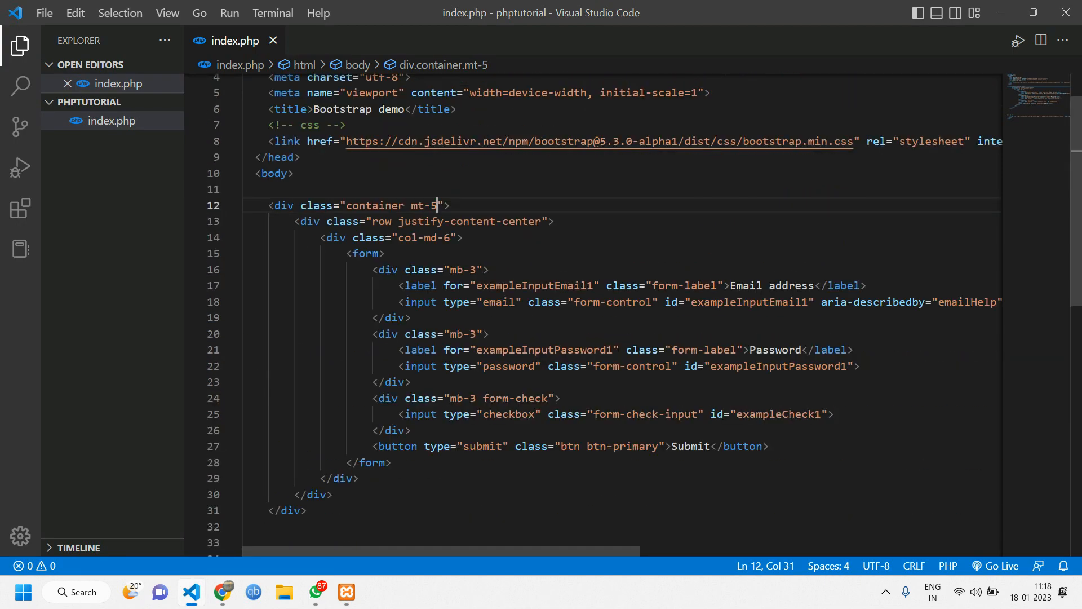
Replace the inputs' id attributes with name="email" and name="password", and name the submit button register_btn
drag(659, 302, 988, 302)
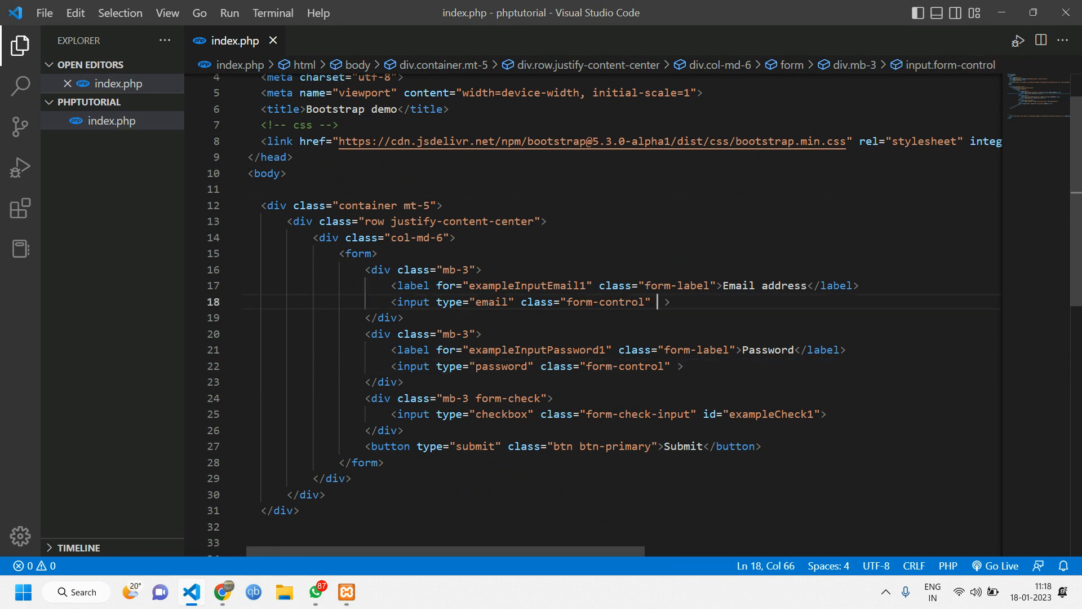
text(name="email)
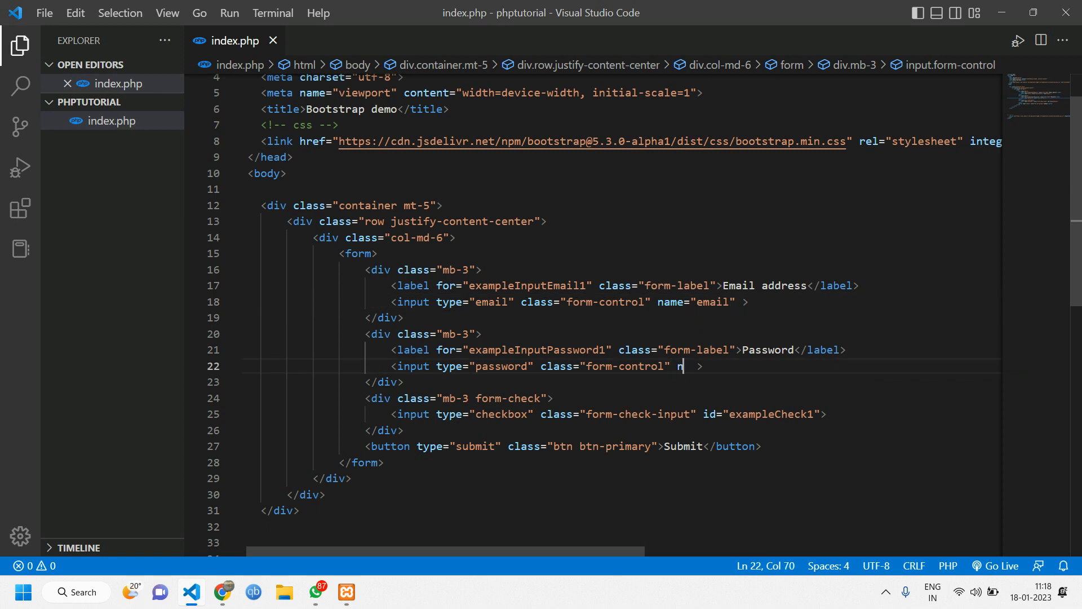
text(ame="password)
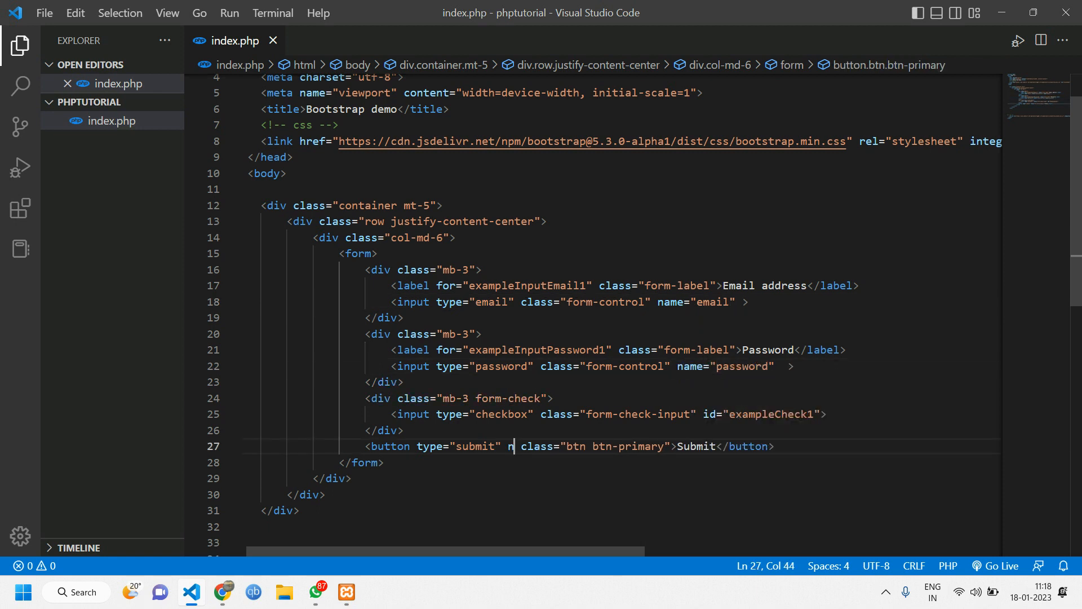
text(ame="")
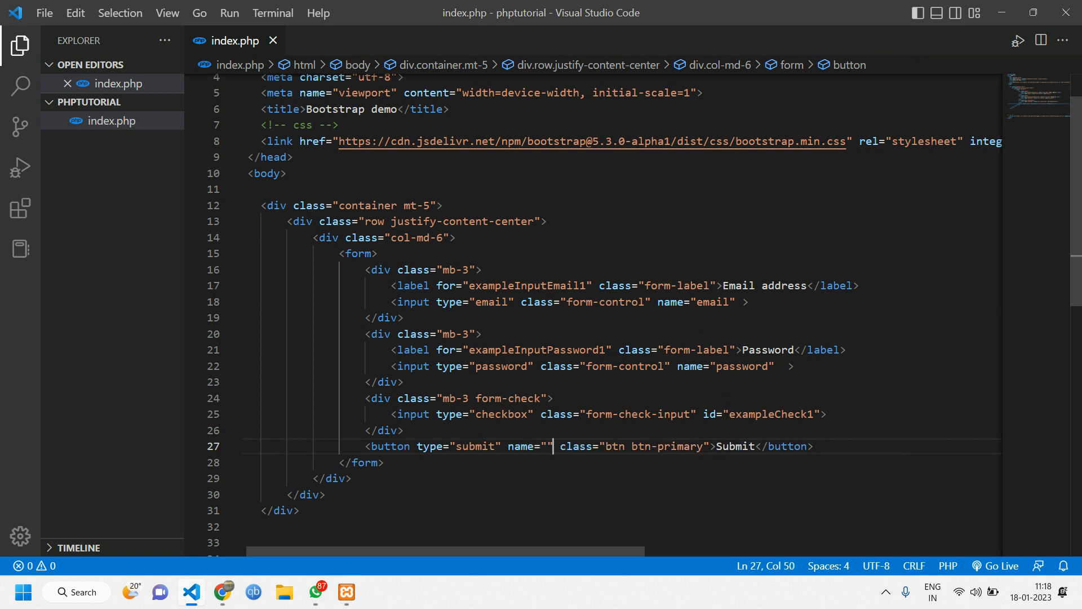
text(reg)
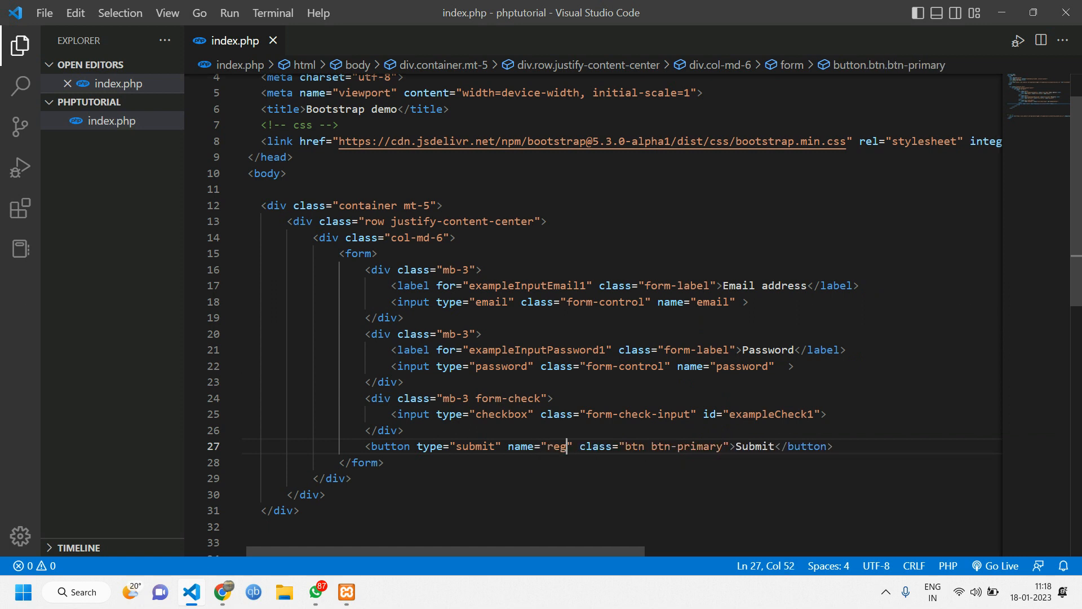
text(ister_)
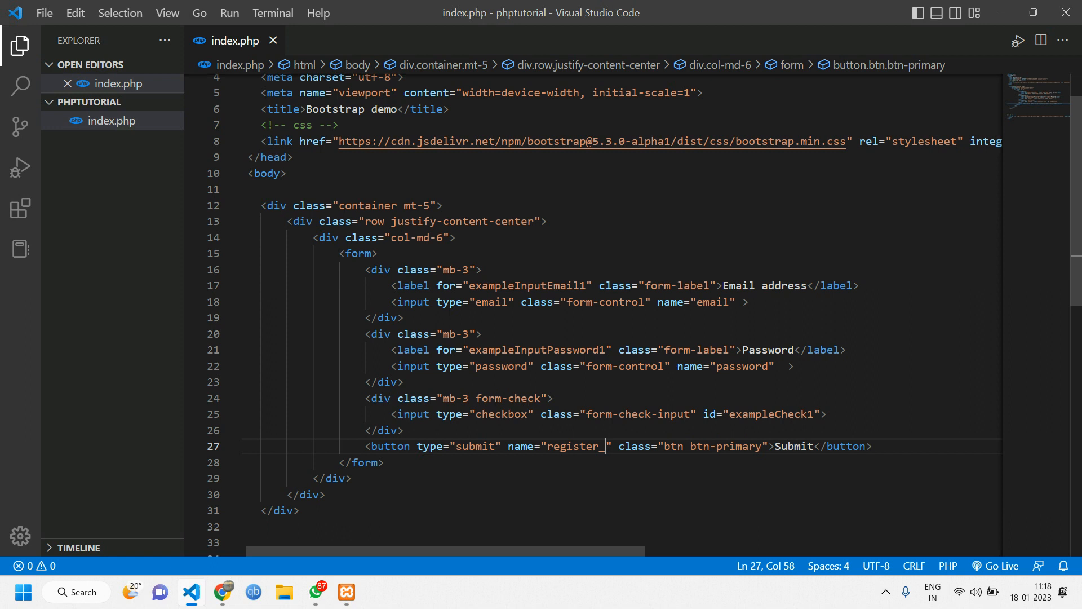
text(btn)
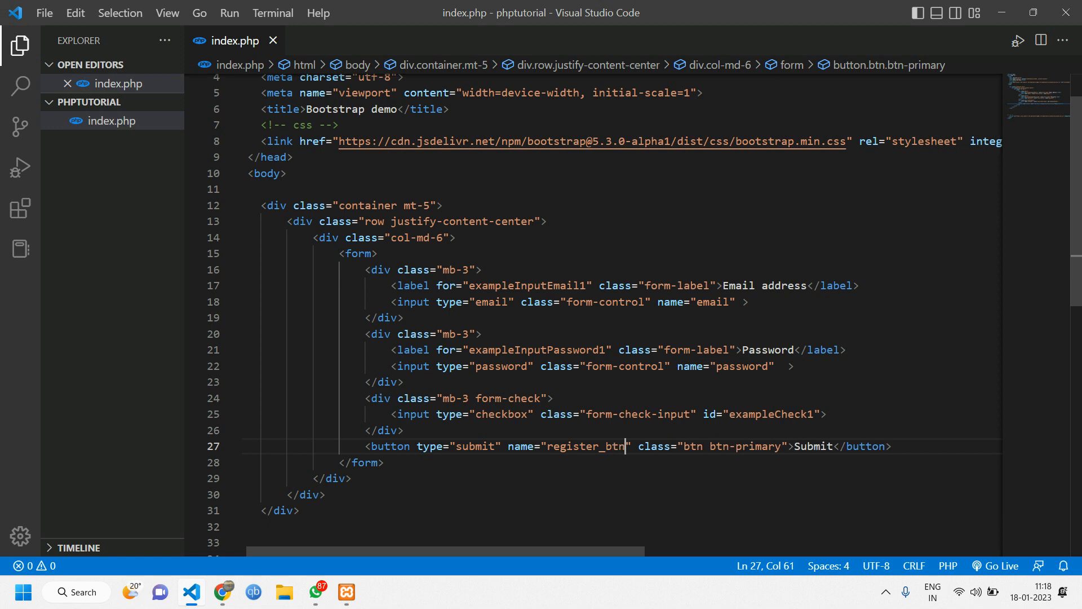
scroll(down, 3)
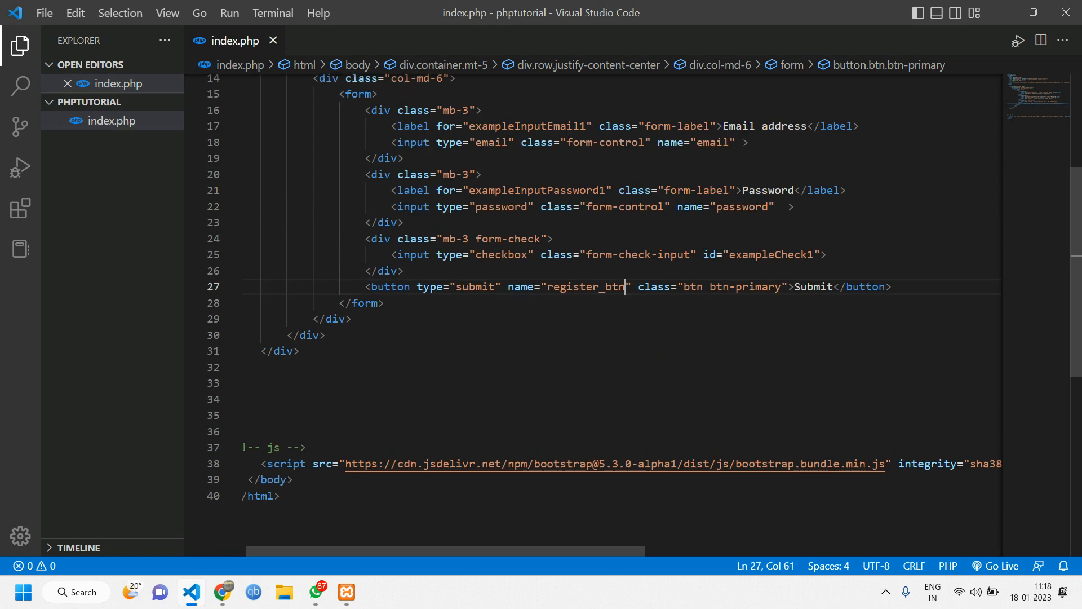
double_click(587, 286)
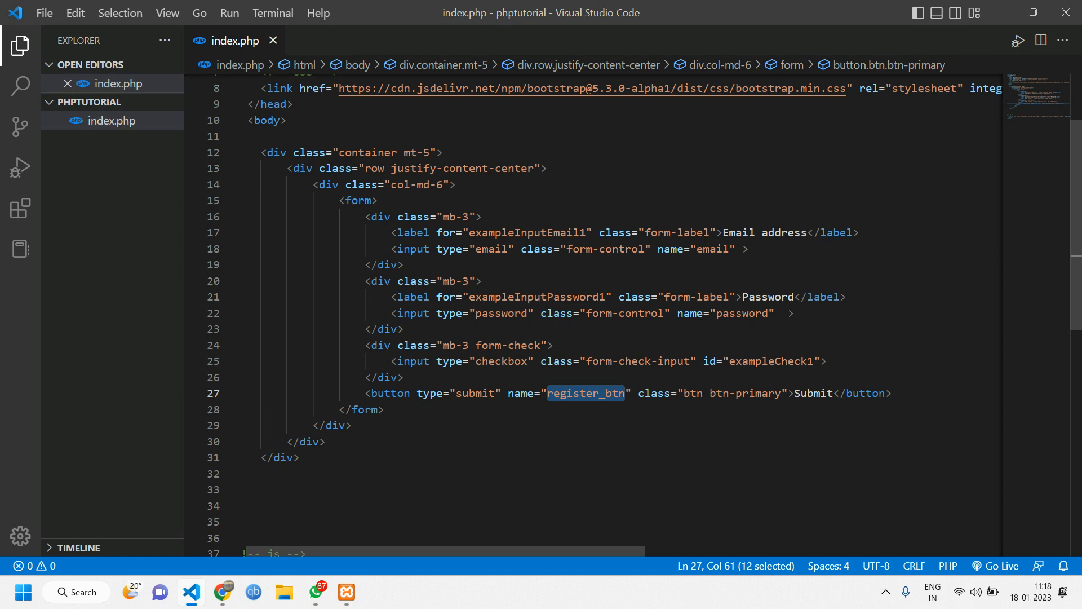
Add action="" and method="POST" to the form tag and pick the empty line below for PHP code
click(378, 200)
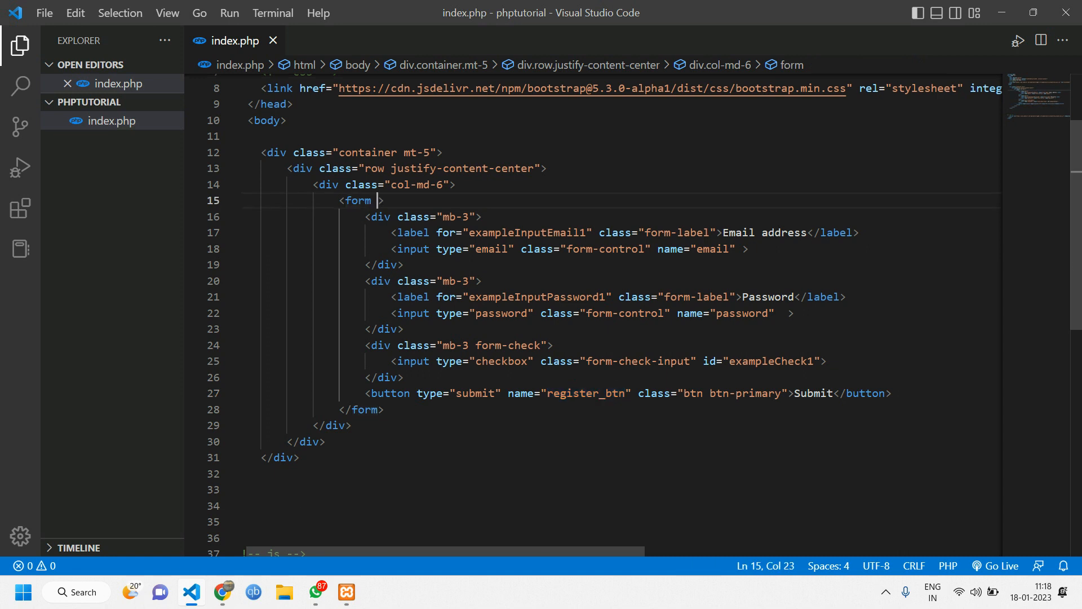
double_click(585, 393)
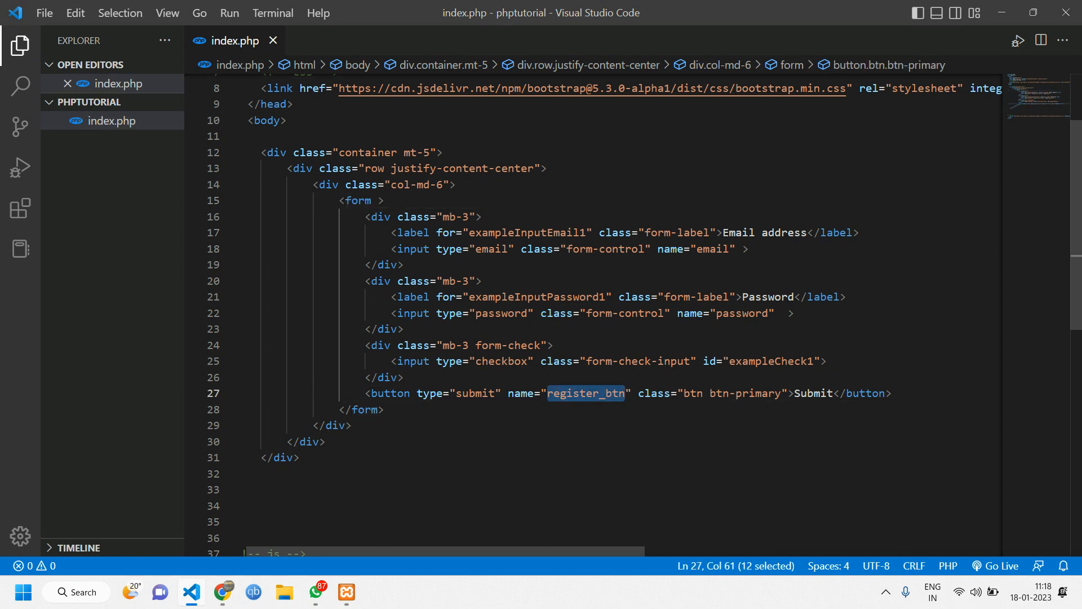
text(action=")
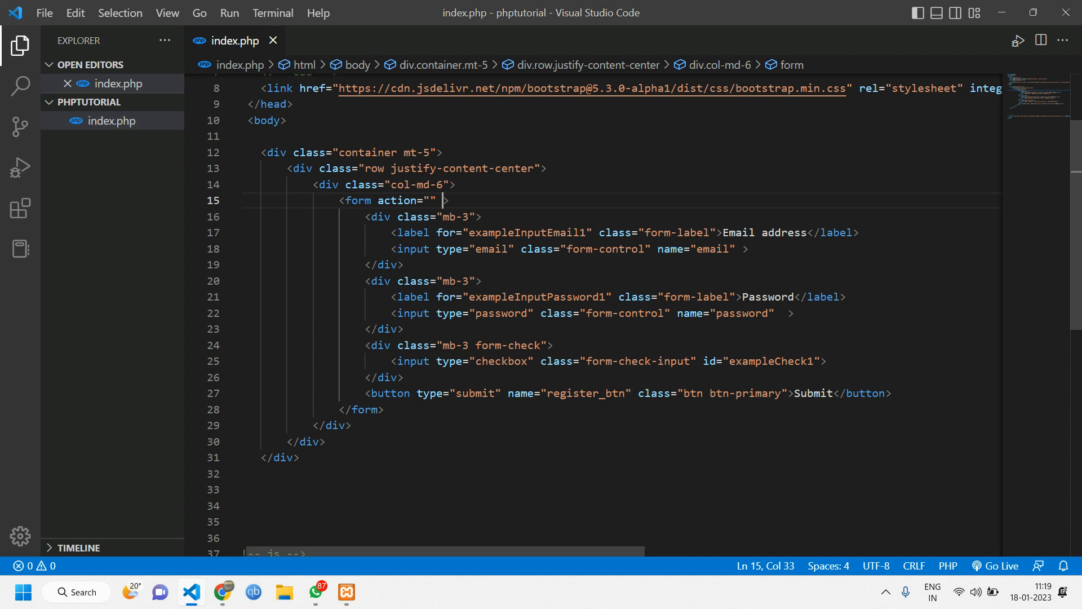
text(method="")
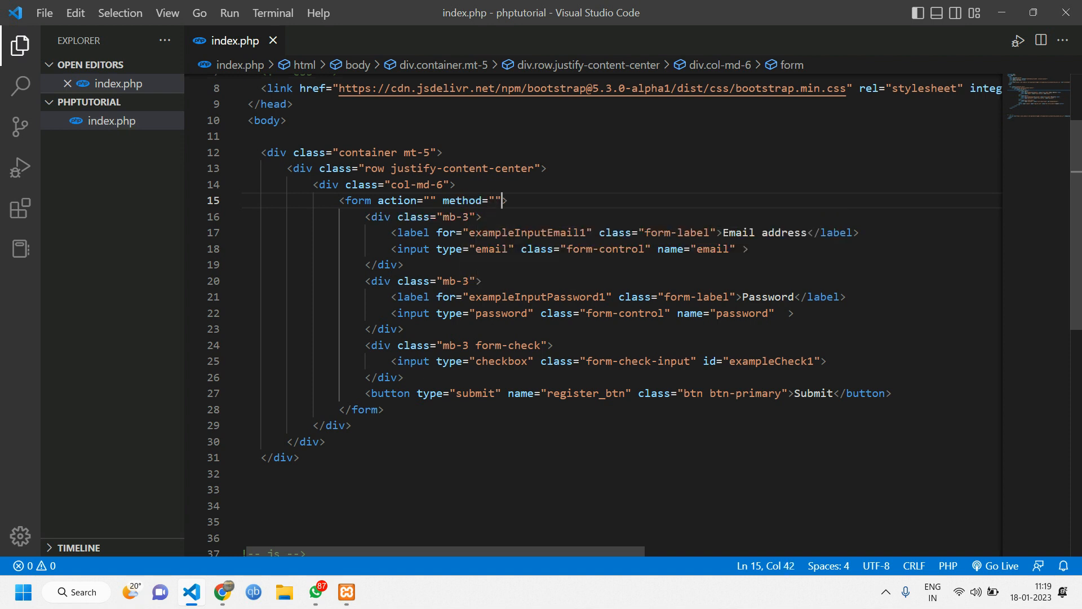
text(POST)
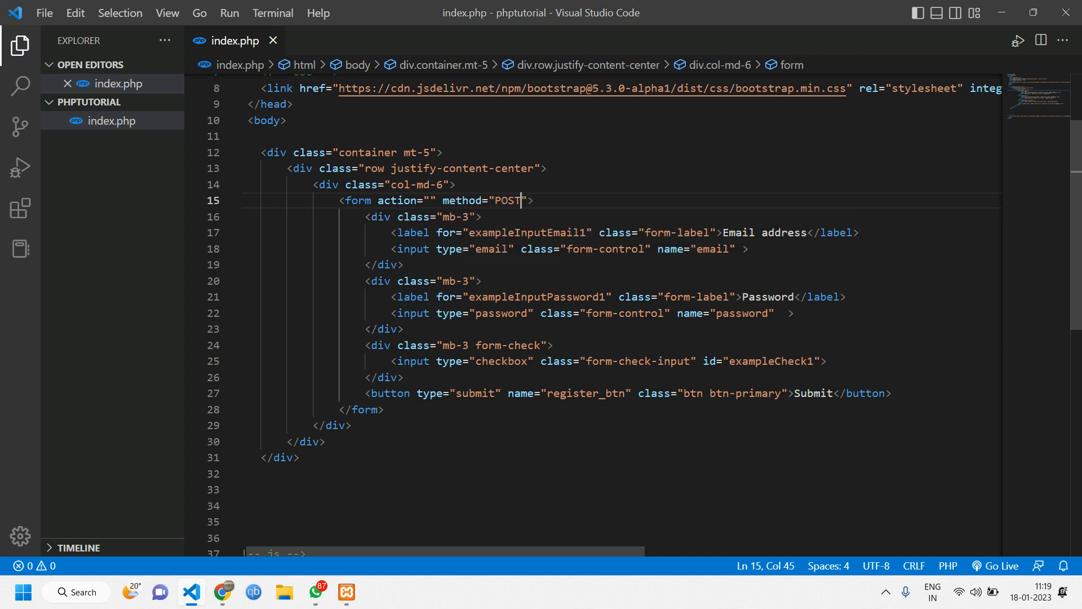
double_click(506, 201)
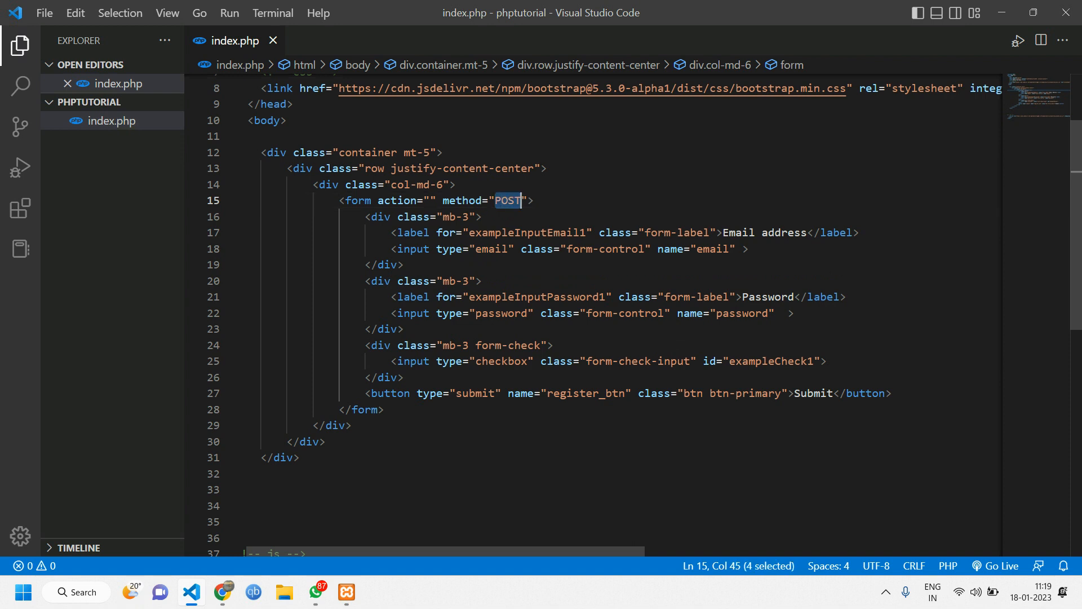
double_click(585, 393)
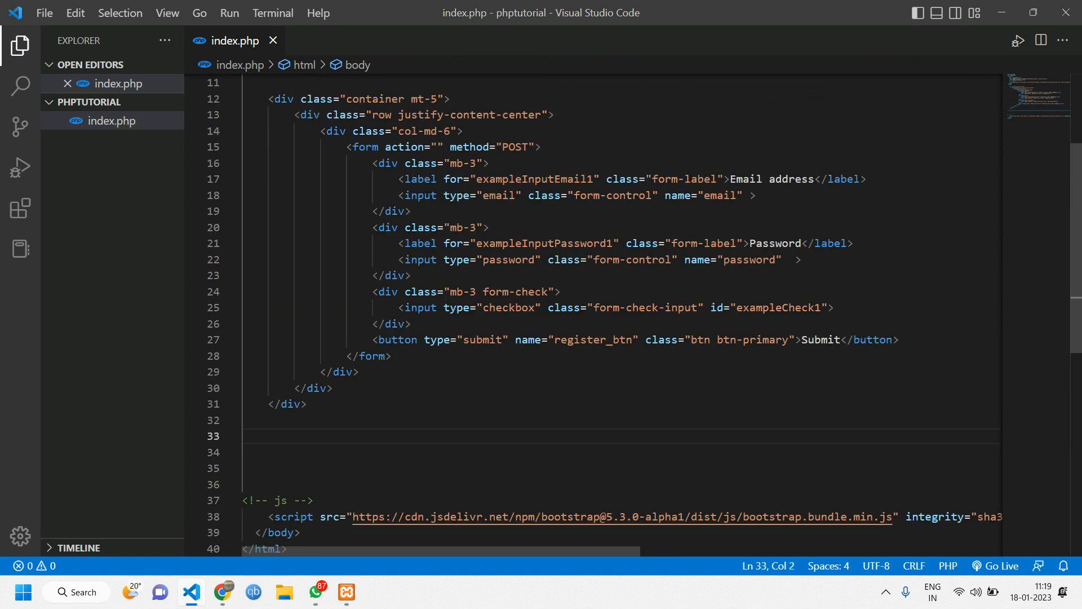
Write <?php if(isset($_POST['register_btn'])){ echo $email=$_POST['email']; below the form
text(<?php)
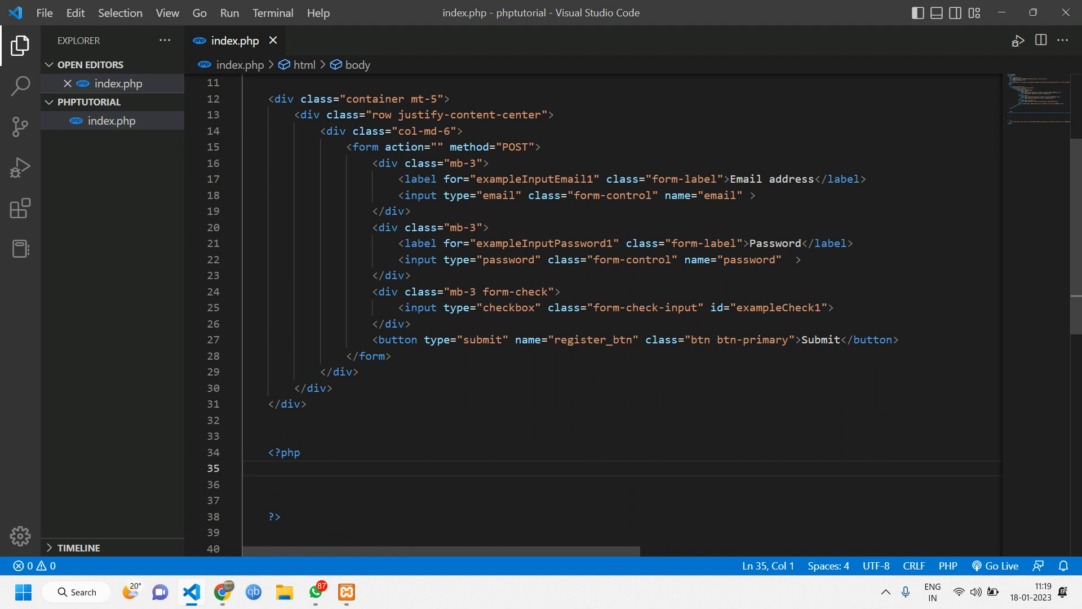
text(if)
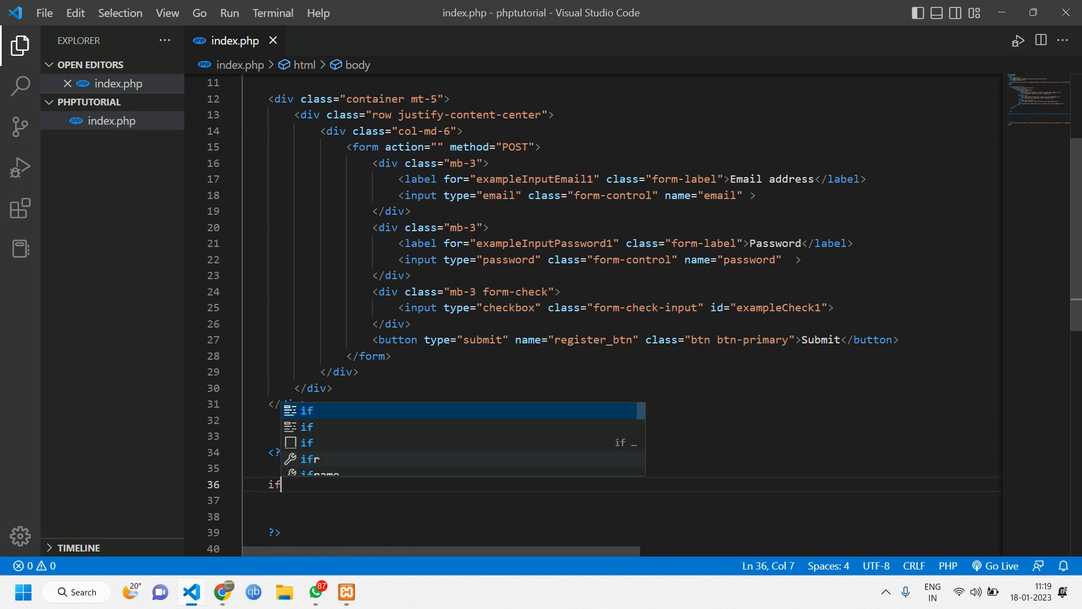
text((isset($_POST['register_btn)
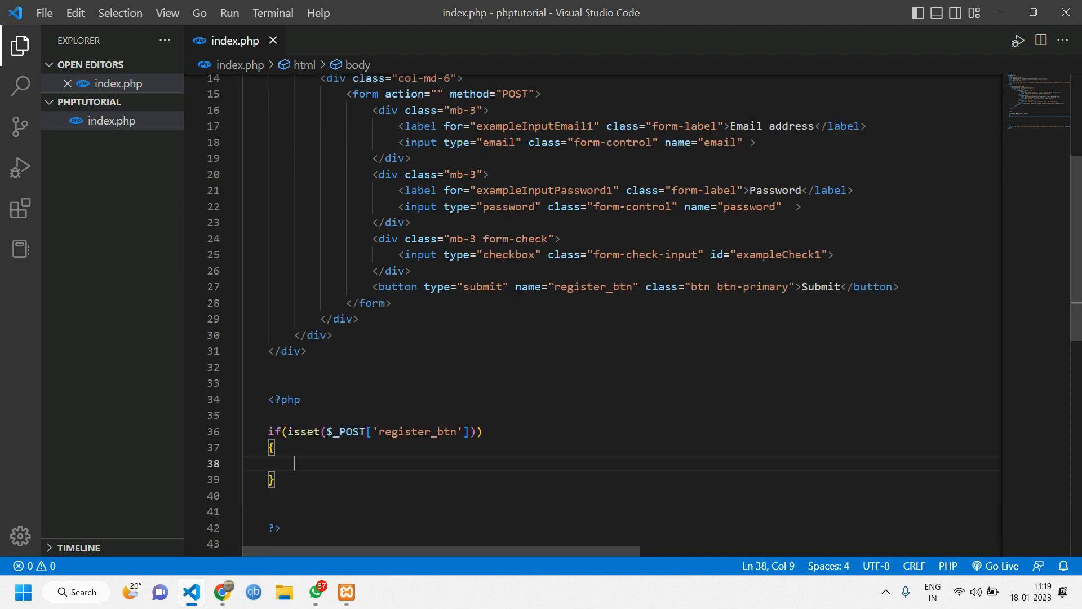
text($e)
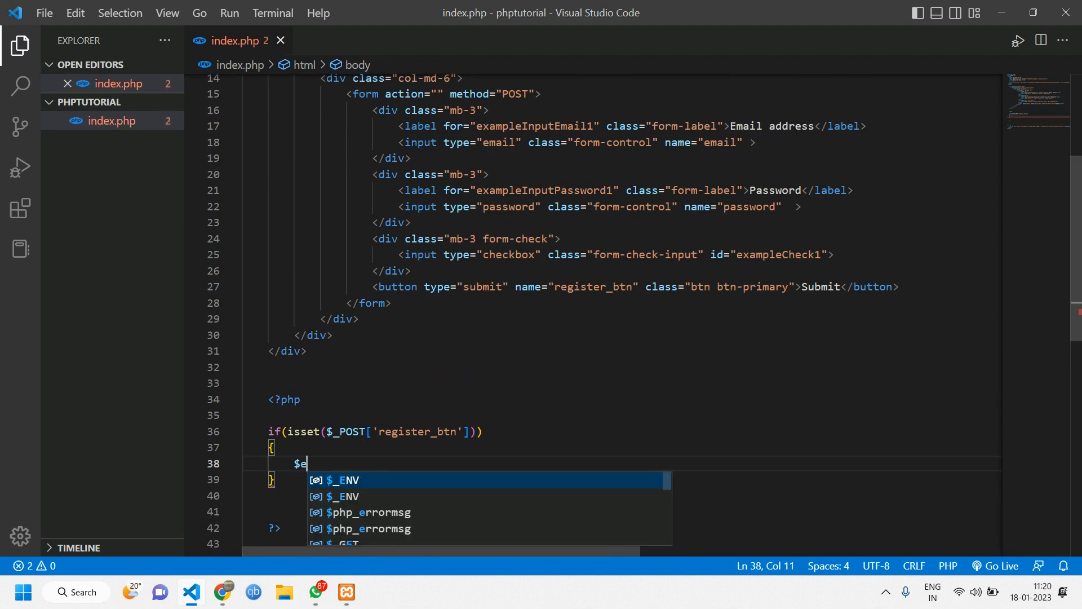
text(mail=)
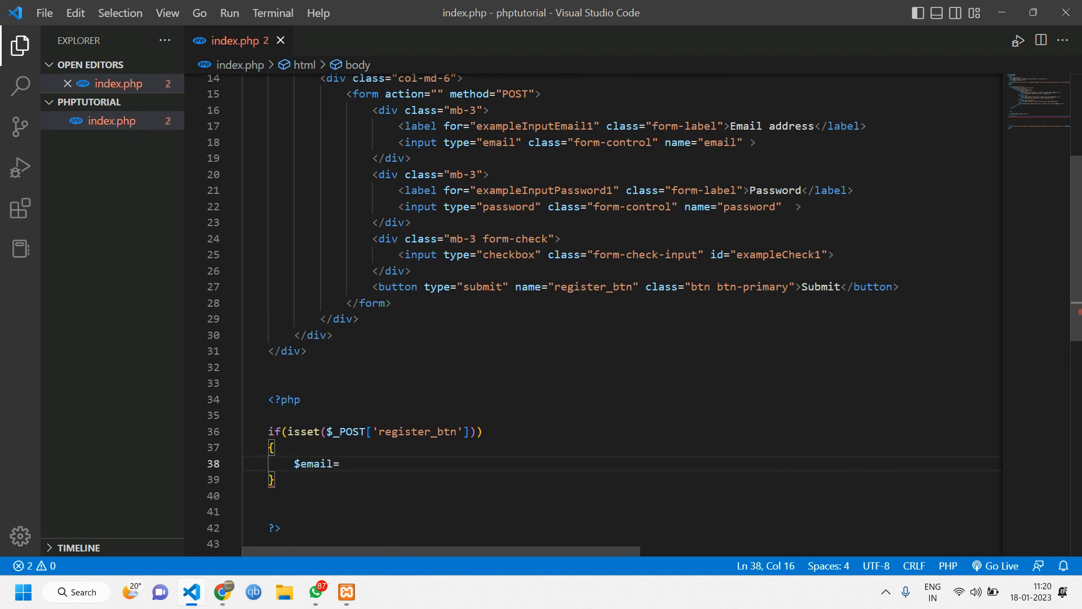
text($)
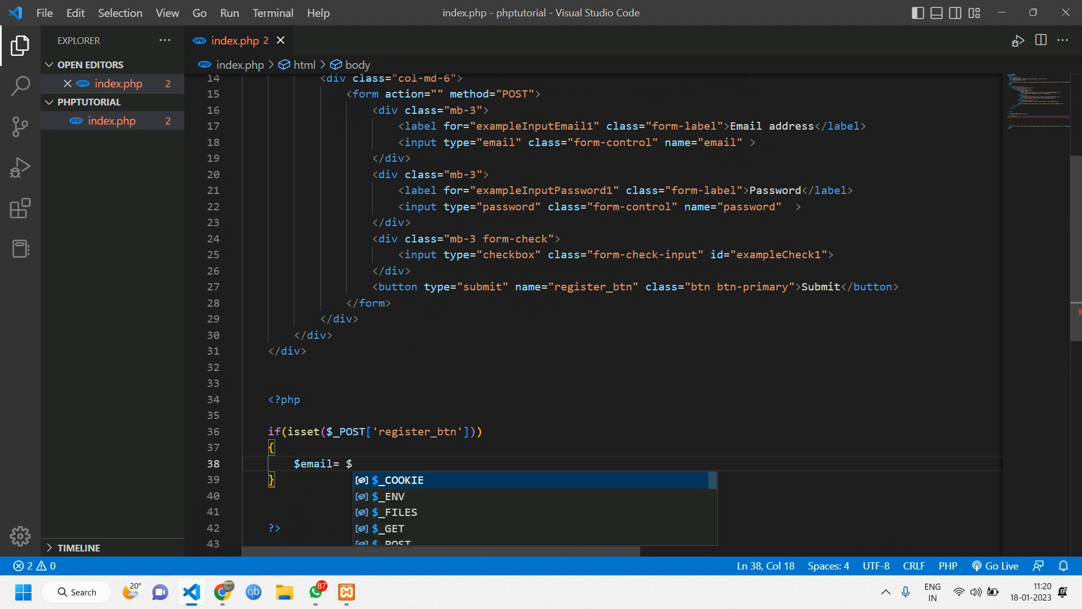
text(_POST)
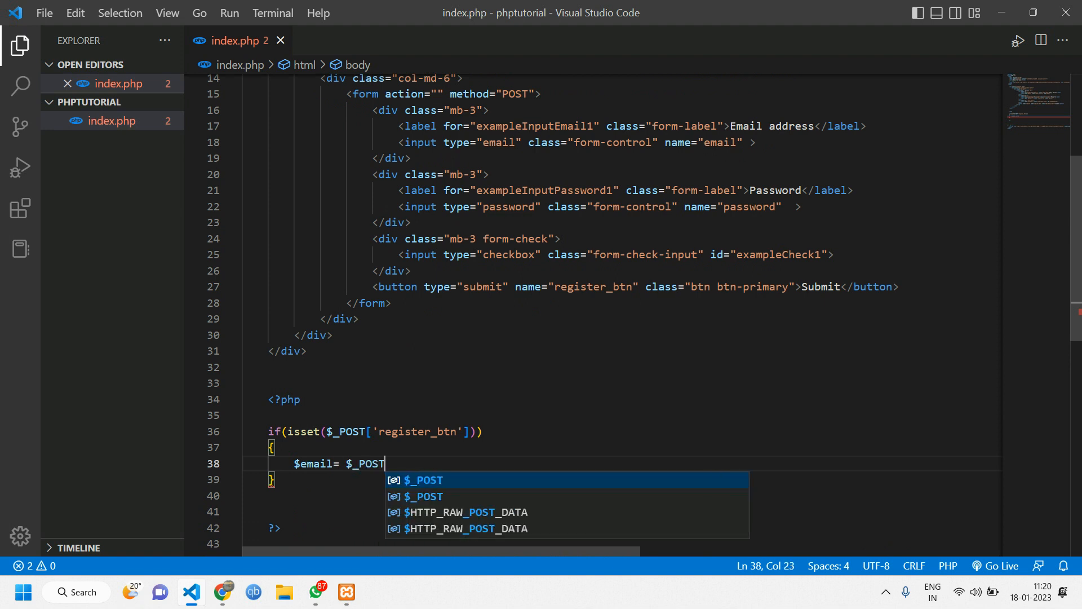
text([''])
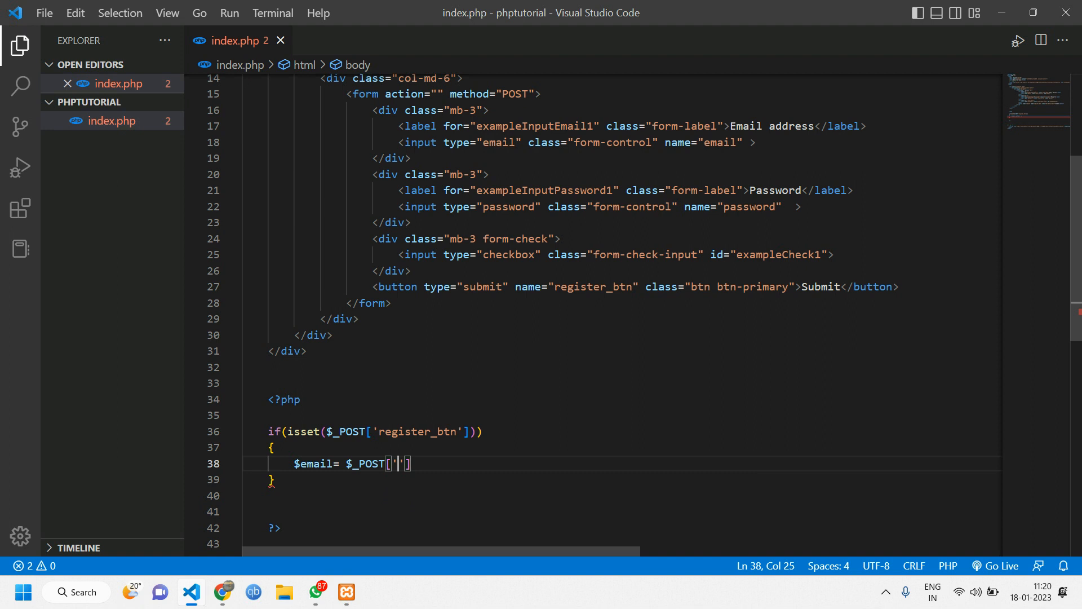
text(email)
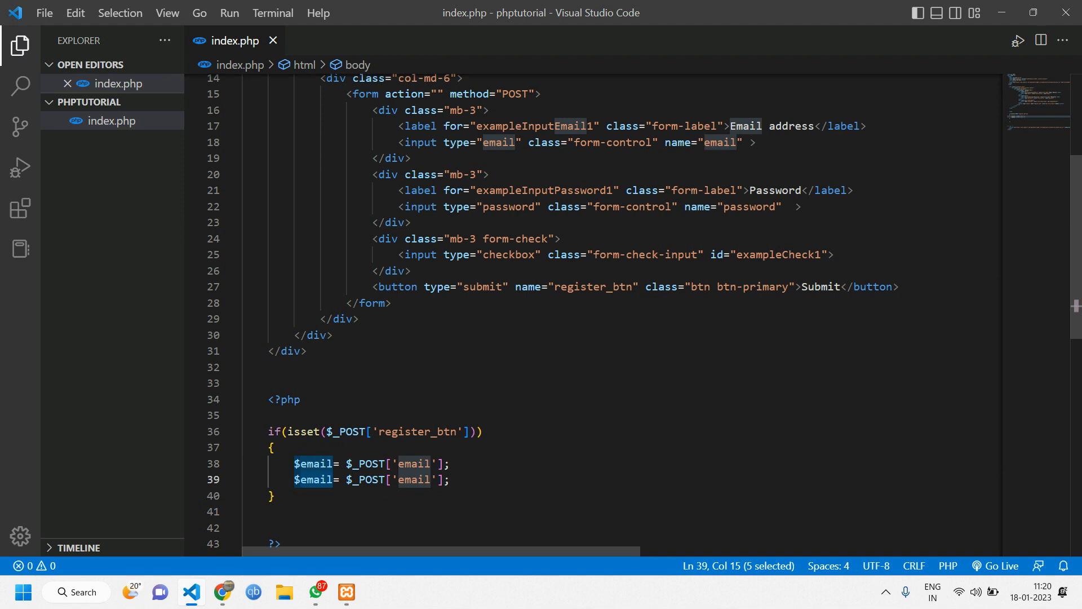
Add echo $password= $_POST['password']; to complete the PHP block
text(password)
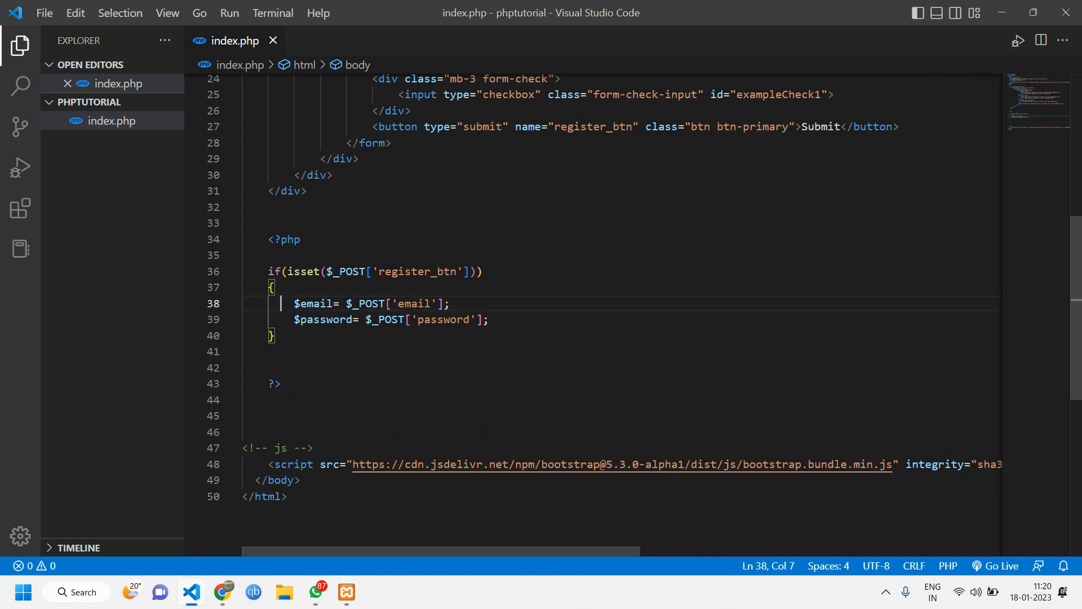
text(echo)
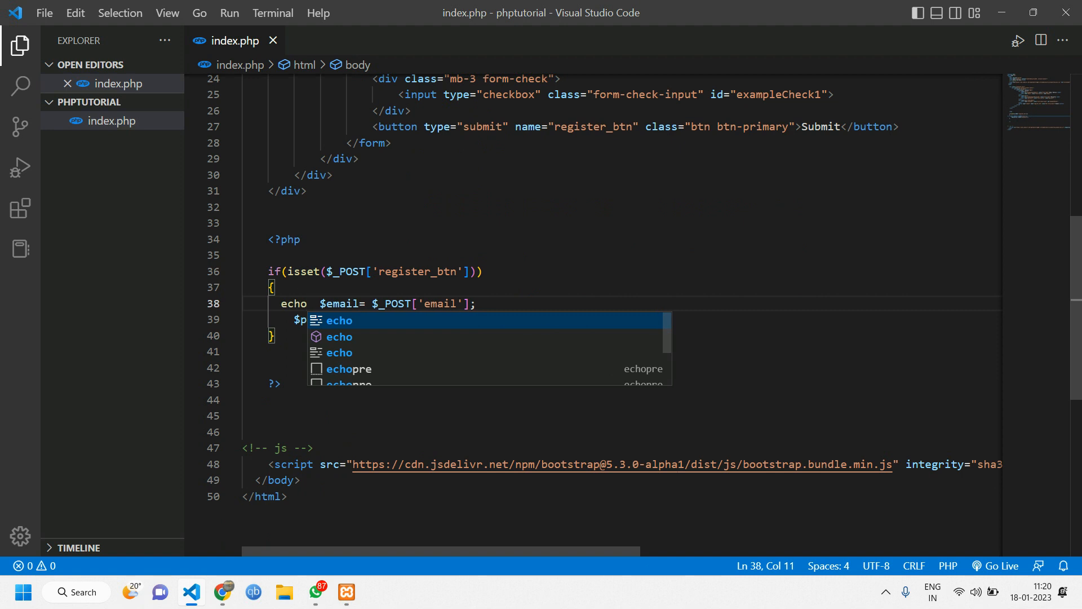
text(echo  $password= $_POST['password'];)
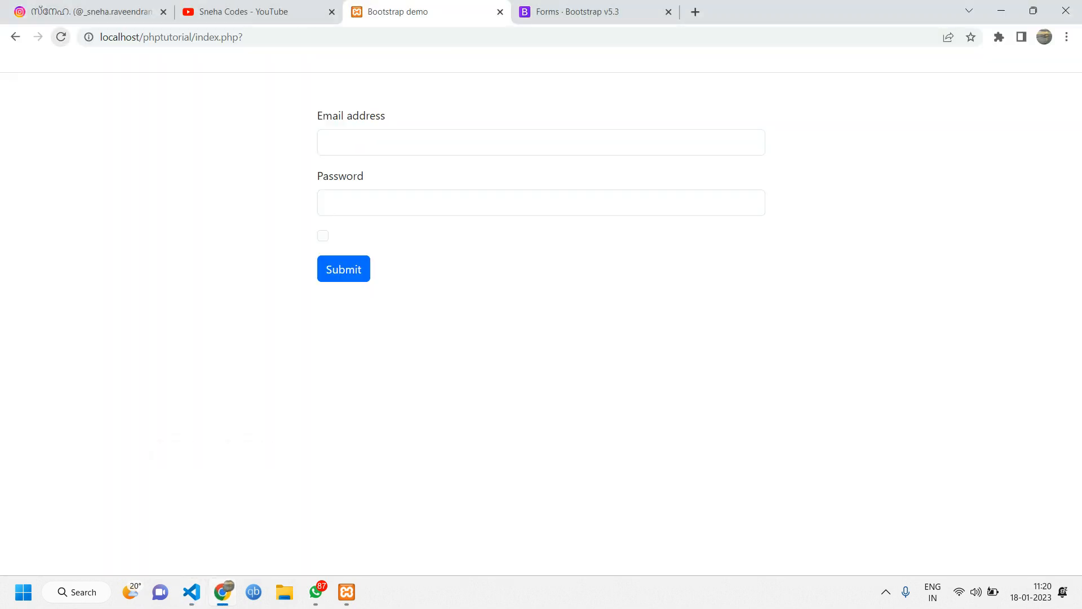
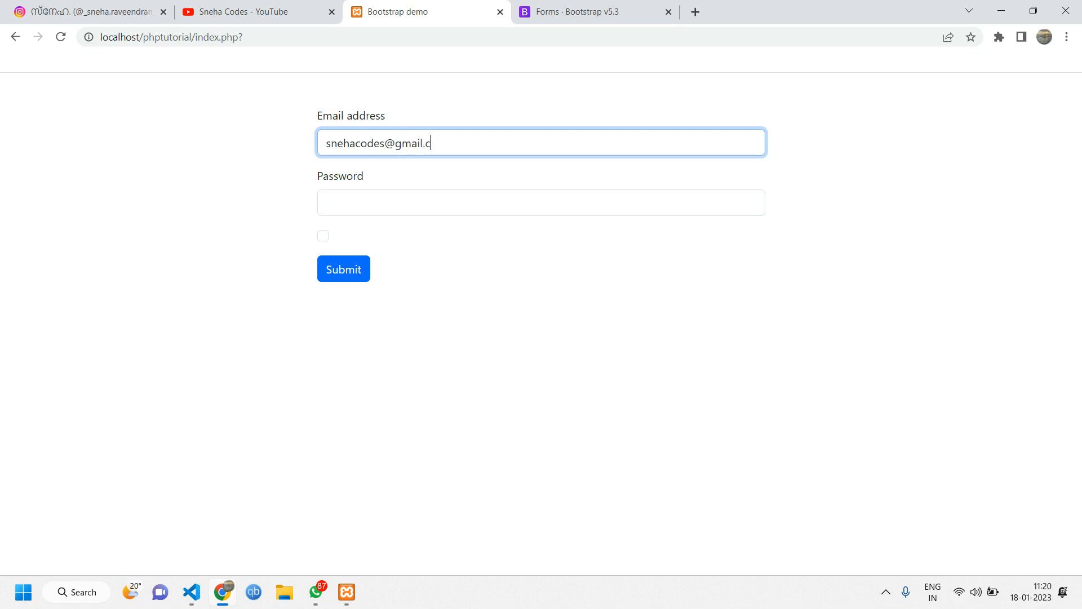
text(•••••)
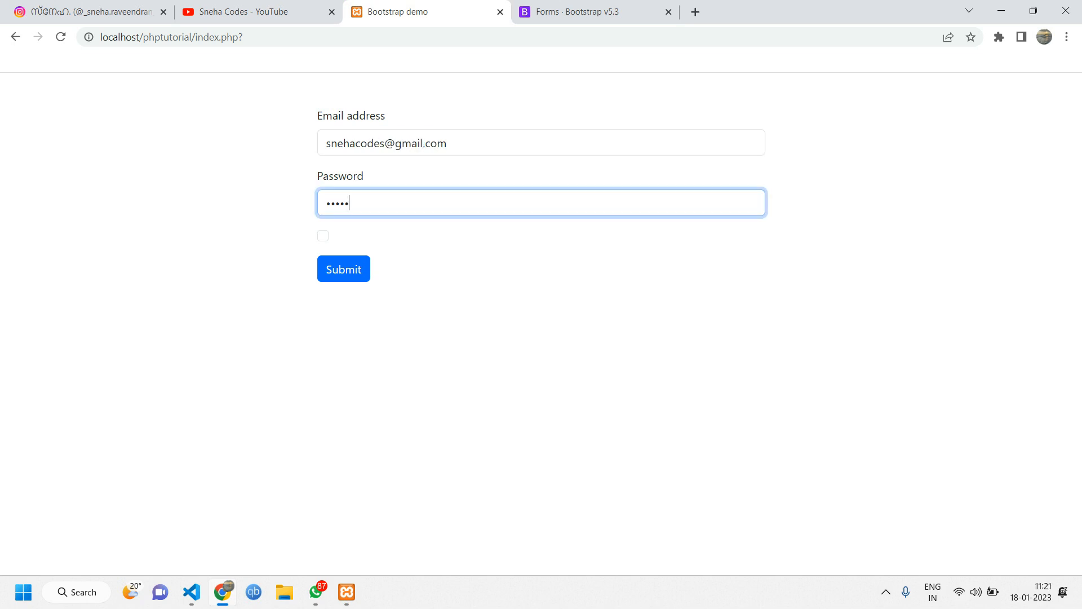
triple_click(385, 143)
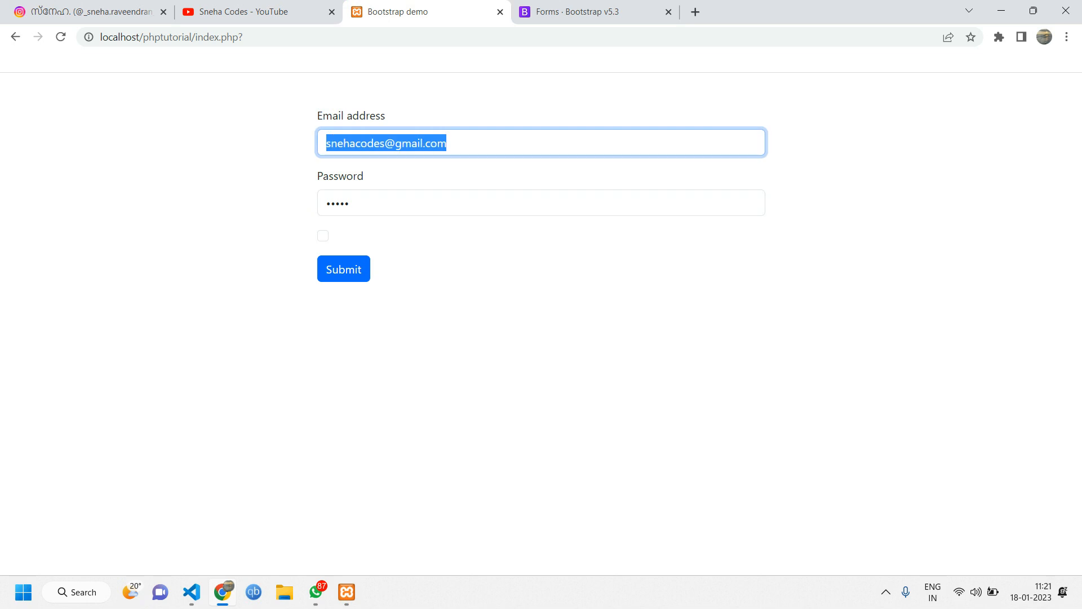
click(342, 268)
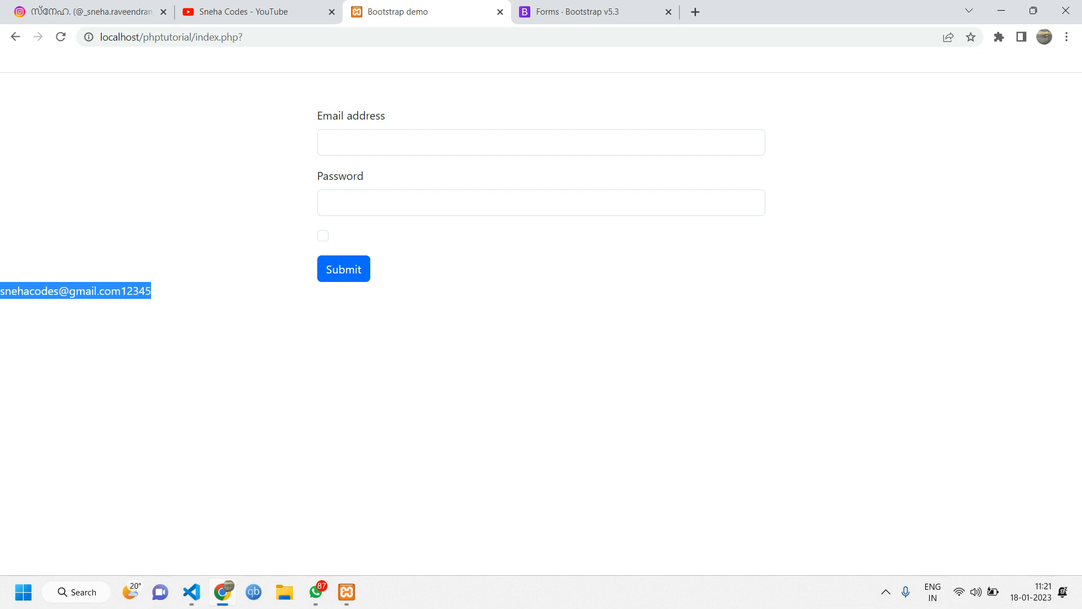
Show the Instagram profile tab and then the YouTube channel tab
click(82, 11)
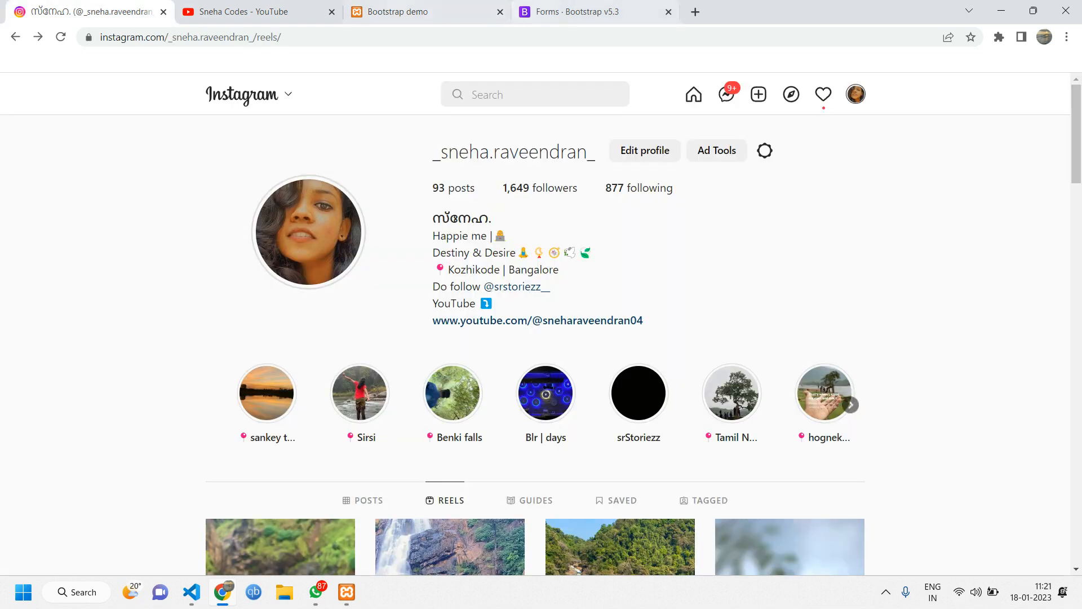
click(256, 11)
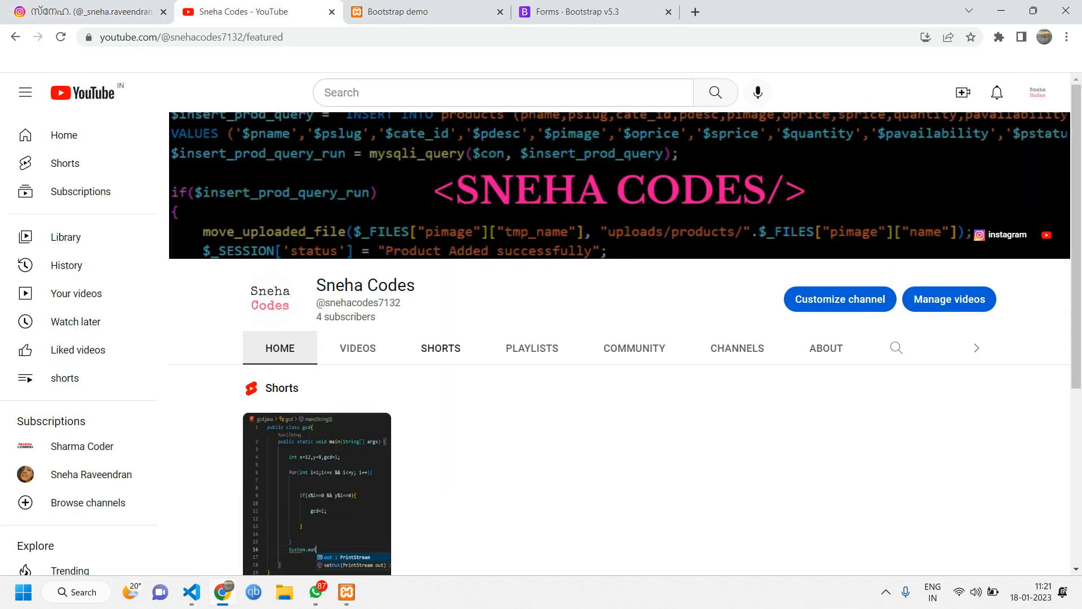